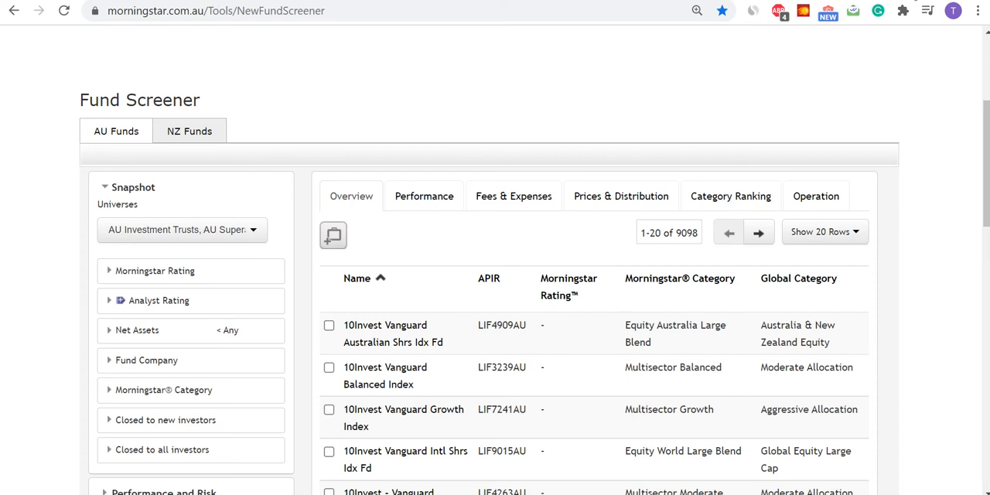
{"action": "mouse_move", "coordinate": [930, 132]}
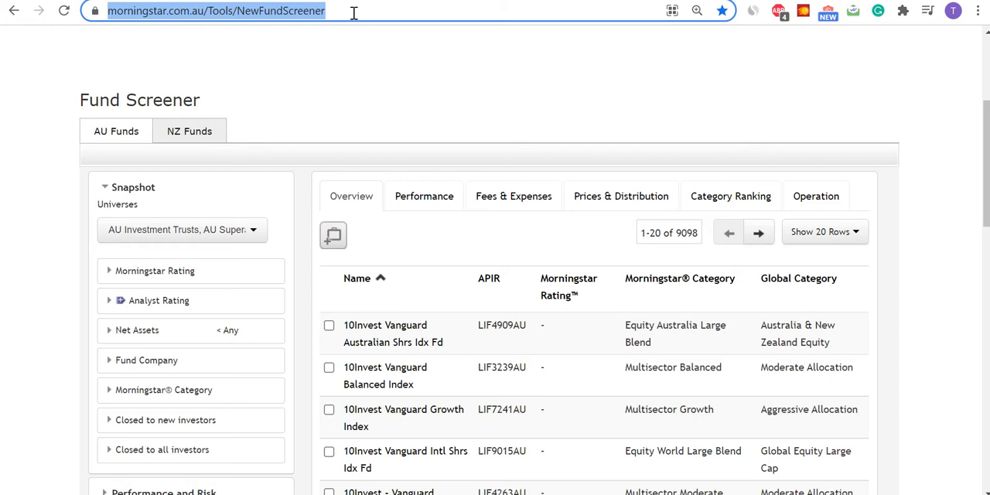
{"action": "mouse_move", "coordinate": [293, 23]}
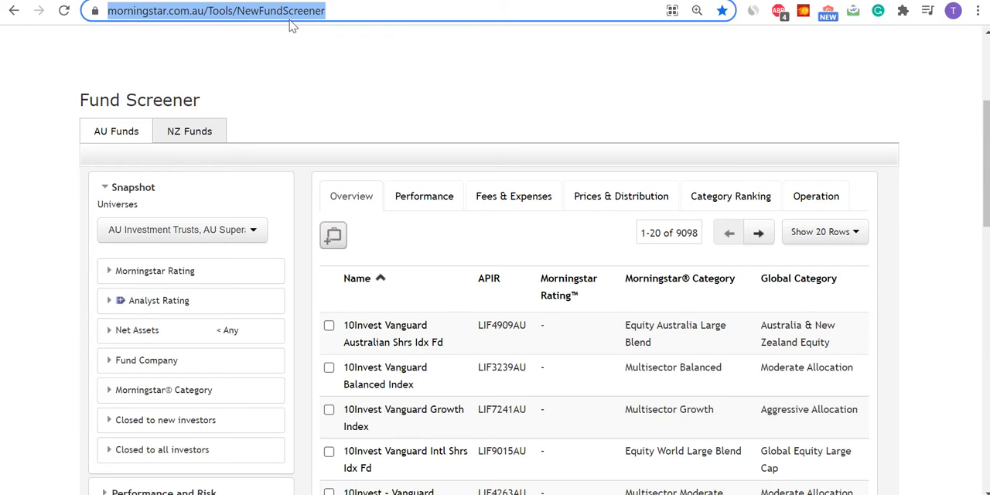
Step: Narrow the New Zealand funds to NZ Investment Trusts only, cutting results to 309
{"action": "left_click", "coordinate": [189, 131]}
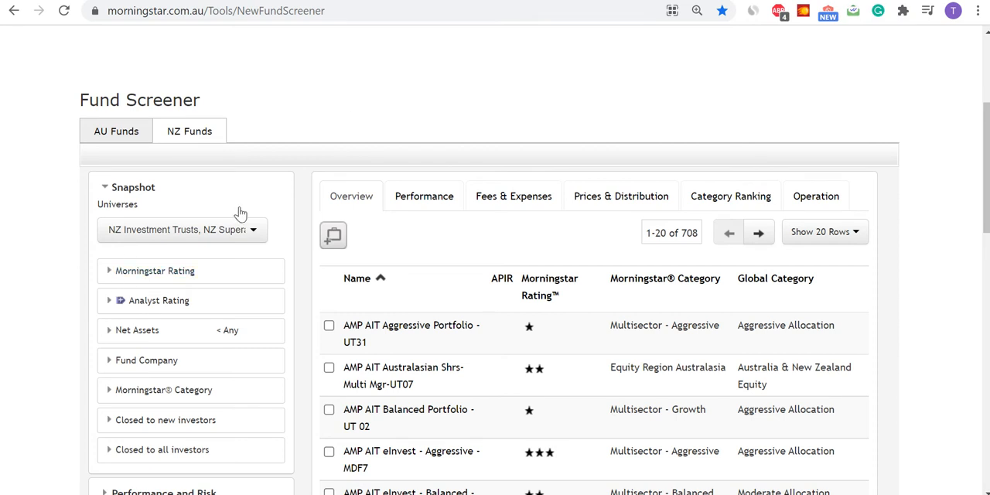
{"action": "left_click", "coordinate": [182, 229]}
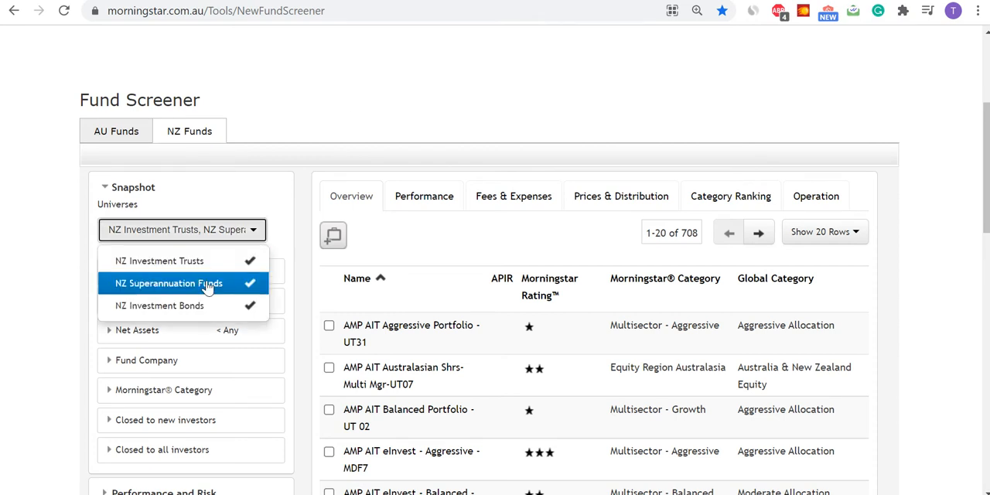
{"action": "left_click", "coordinate": [160, 304]}
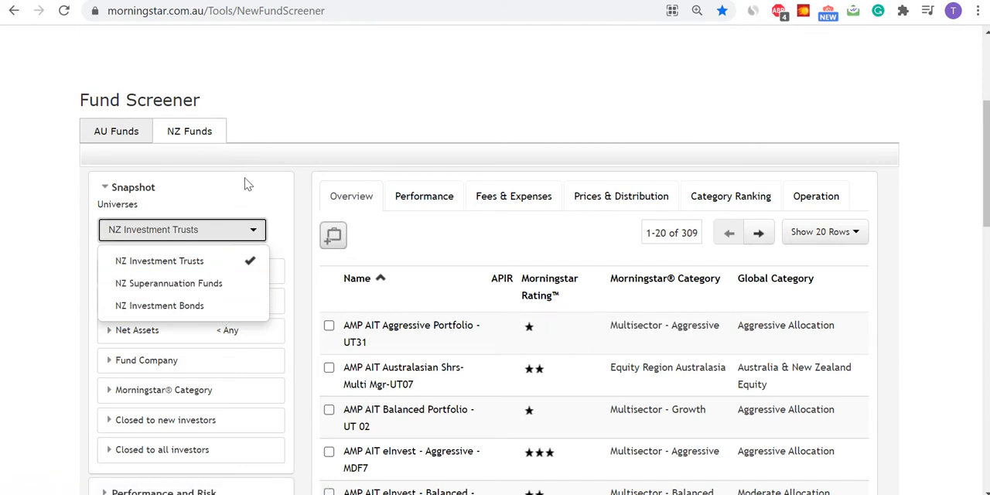
{"action": "mouse_move", "coordinate": [379, 118]}
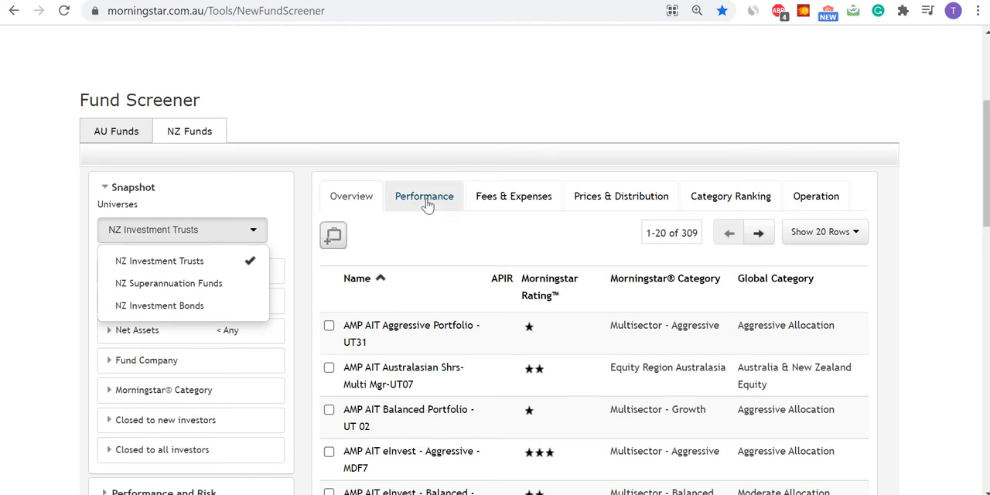
Step: Show the 309 trusts' performance returns with 200 rows per page
{"action": "left_click", "coordinate": [424, 196]}
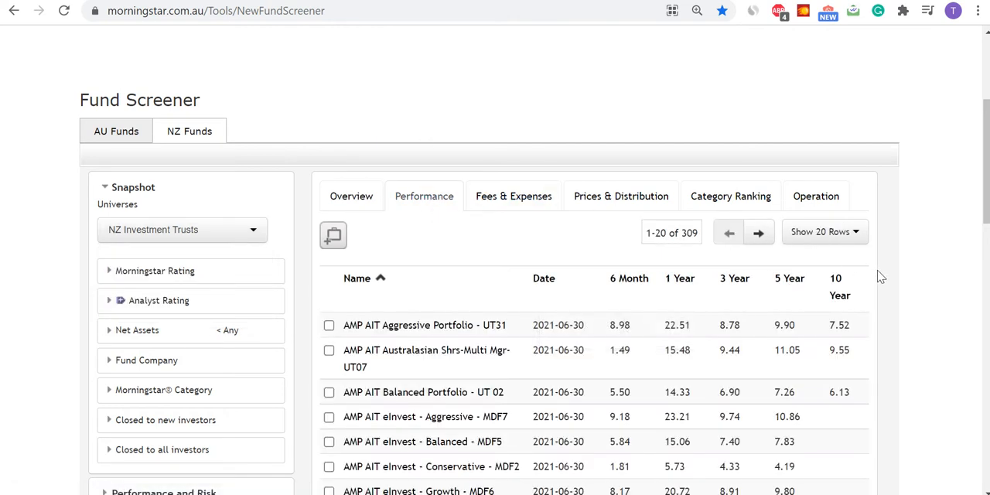
{"action": "left_click", "coordinate": [825, 231]}
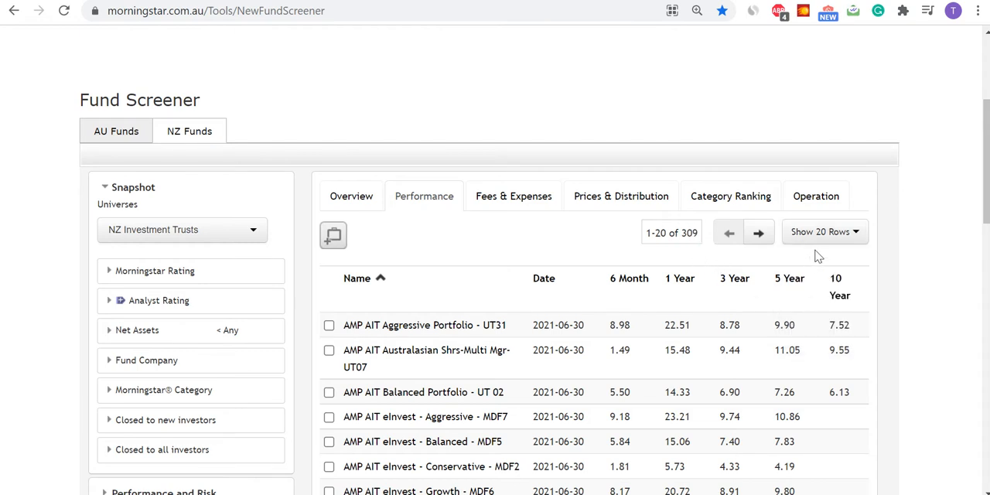
{"action": "left_click", "coordinate": [824, 231]}
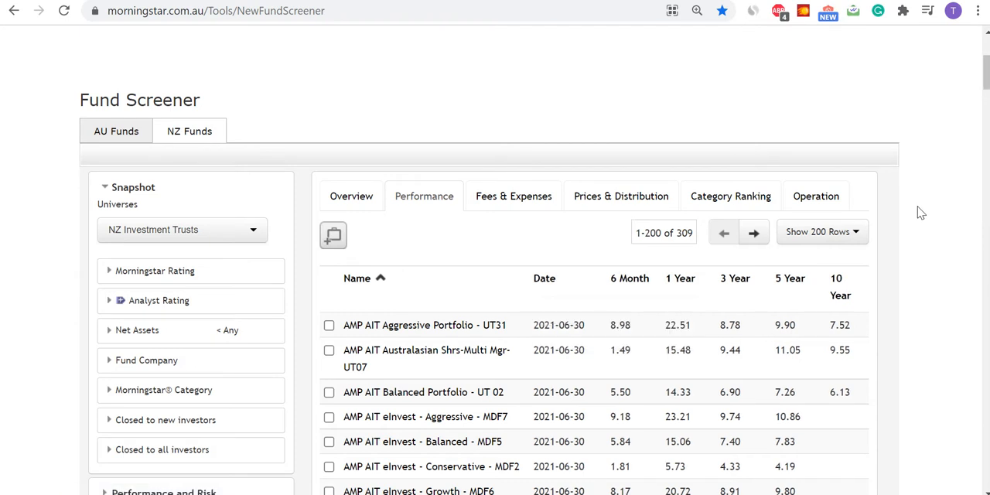
{"action": "mouse_move", "coordinate": [839, 286]}
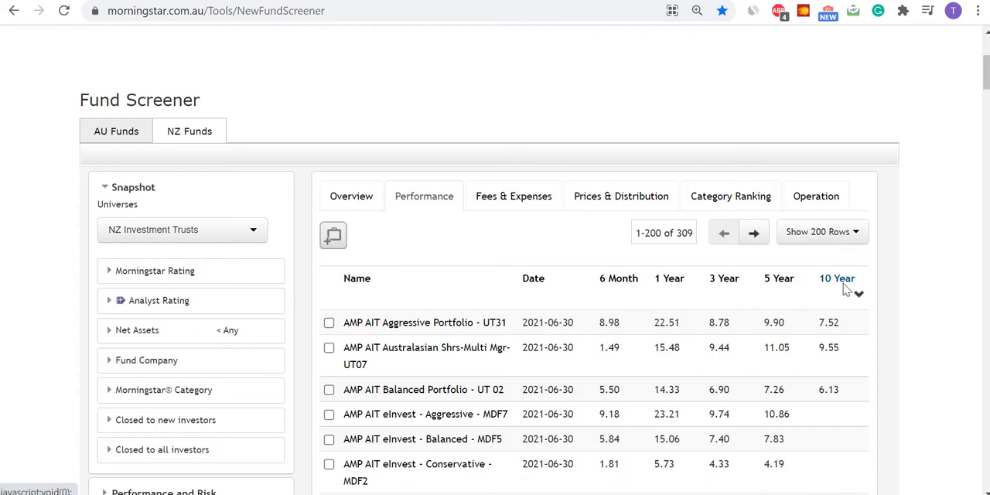
Step: Sort by 10-year return descending, Fisher Funds Premium New Zealand Fund leading at 16.89%
{"action": "left_click", "coordinate": [836, 278]}
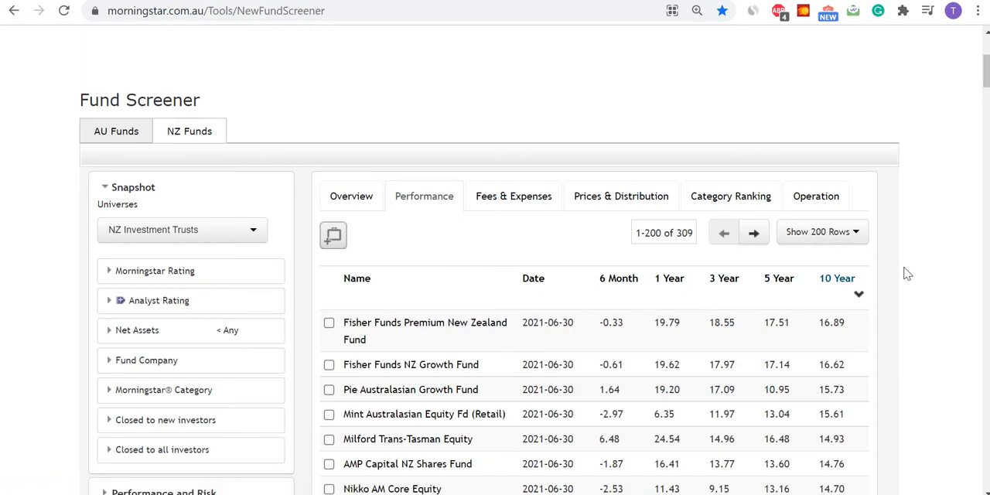
{"action": "mouse_move", "coordinate": [383, 330]}
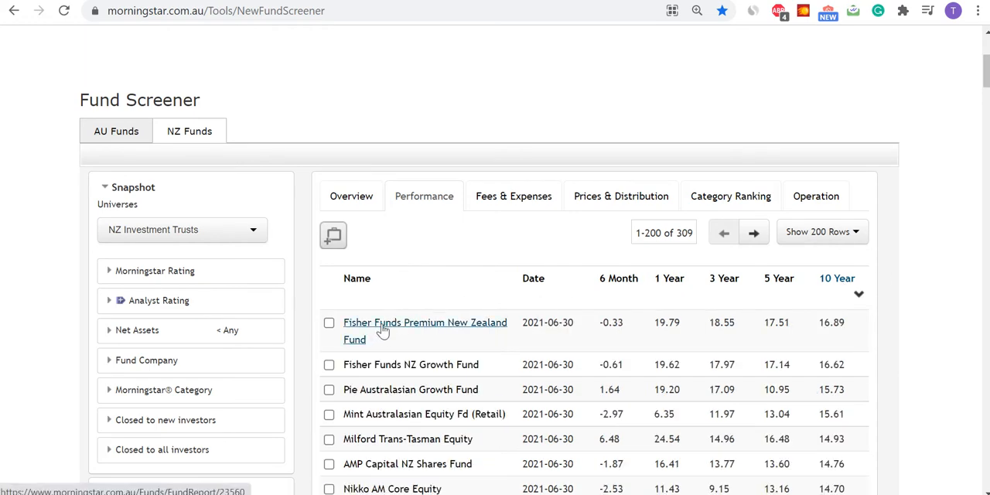
{"action": "scroll", "scroll_direction": "down", "scroll_amount": 3}
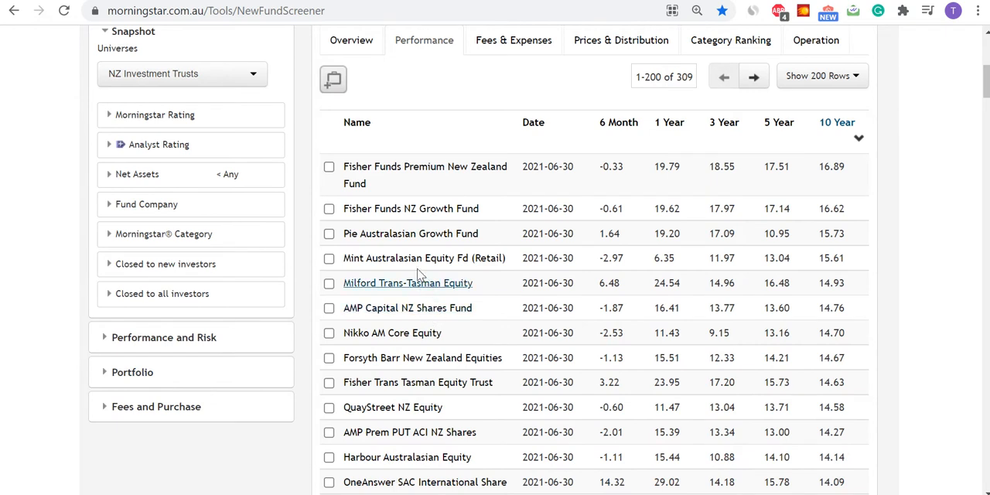
{"action": "mouse_move", "coordinate": [411, 208]}
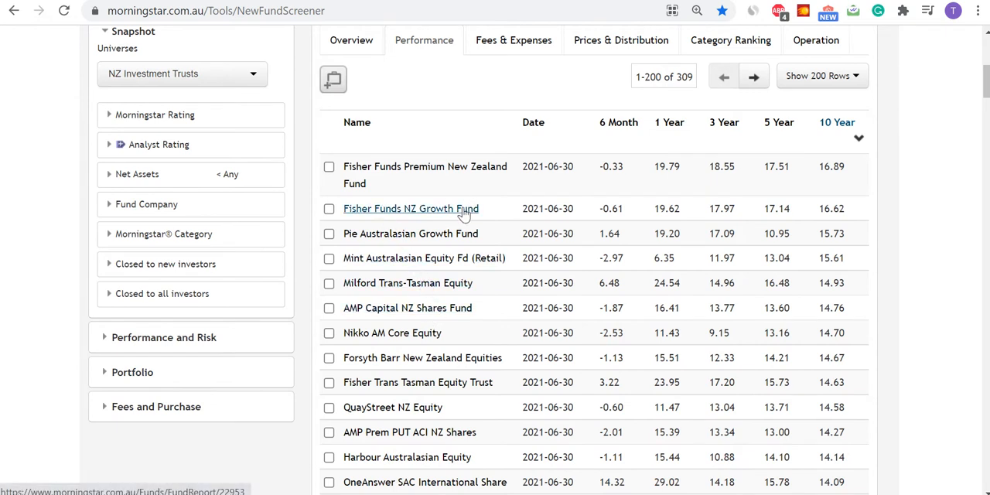
{"action": "mouse_move", "coordinate": [463, 234]}
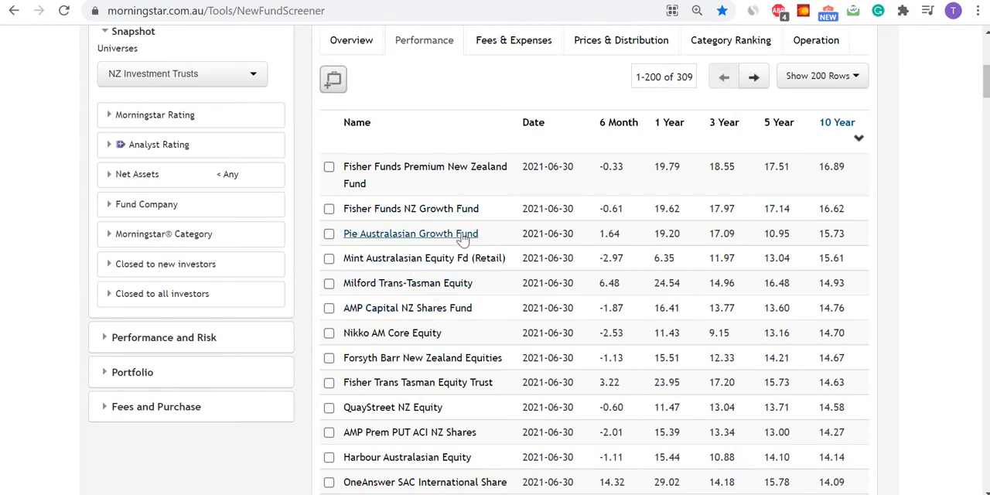
{"action": "mouse_move", "coordinate": [410, 233]}
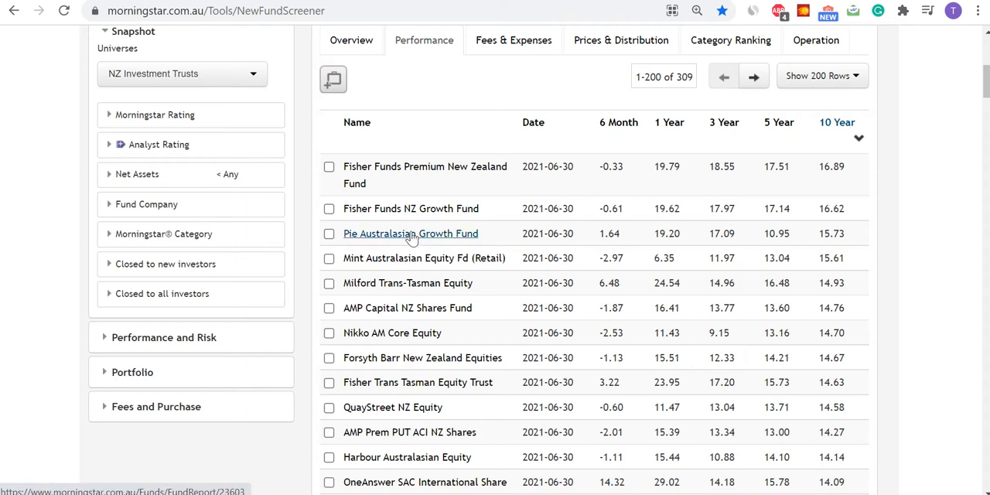
{"action": "mouse_move", "coordinate": [408, 239]}
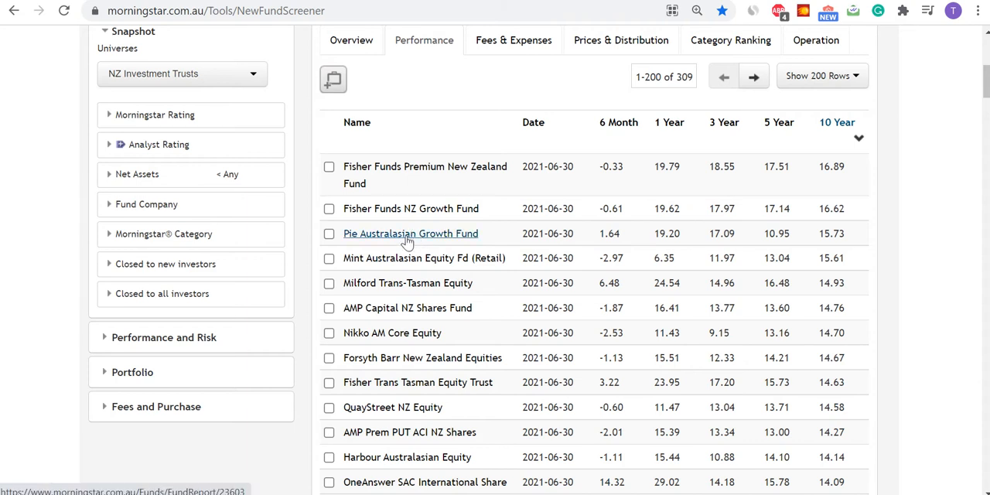
{"action": "mouse_move", "coordinate": [439, 298]}
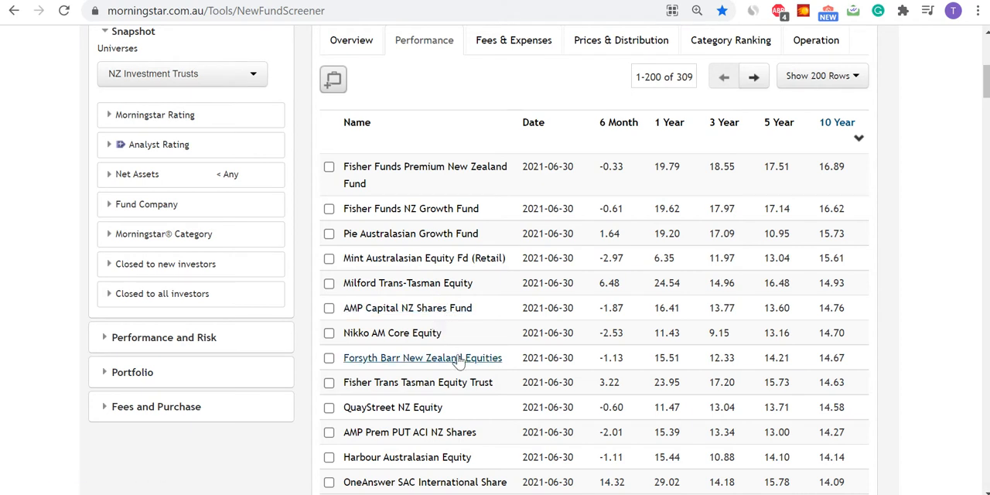
{"action": "mouse_move", "coordinate": [968, 138]}
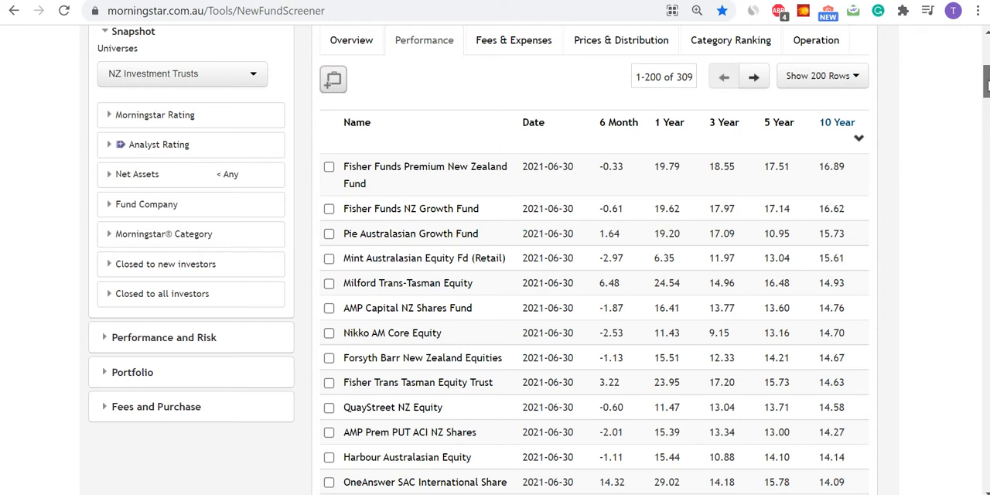
Step: Re-sort the trusts by 10-year return ascending, with AMP AIT NZ Cash - UT35 first
{"action": "left_click", "coordinate": [837, 122]}
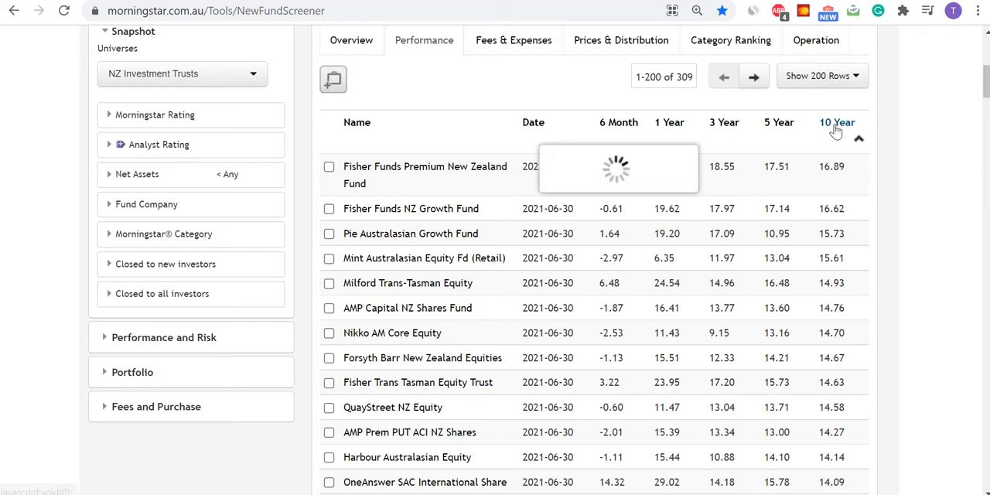
{"action": "left_click", "coordinate": [837, 122]}
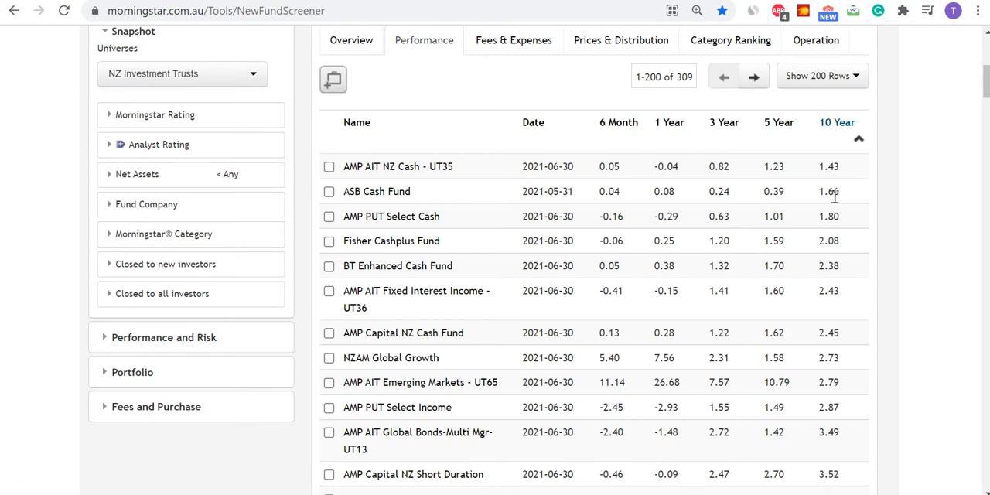
{"action": "scroll", "scroll_direction": "down", "scroll_amount": 3}
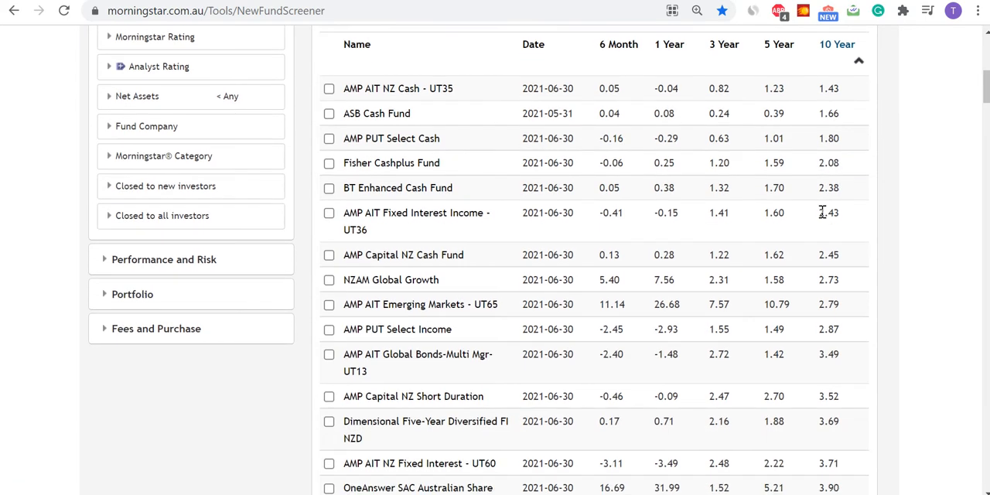
{"action": "scroll", "scroll_direction": "down", "scroll_amount": 3}
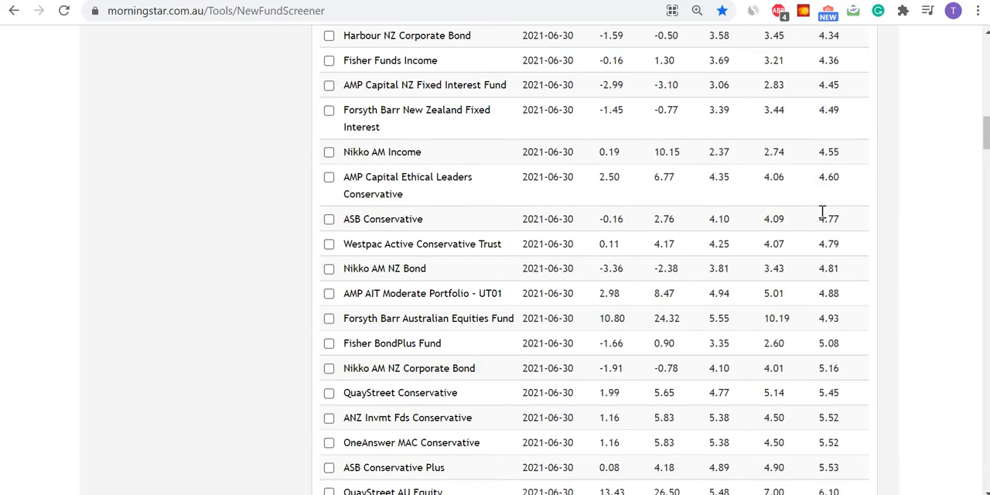
{"action": "scroll", "scroll_direction": "down", "scroll_amount": 3}
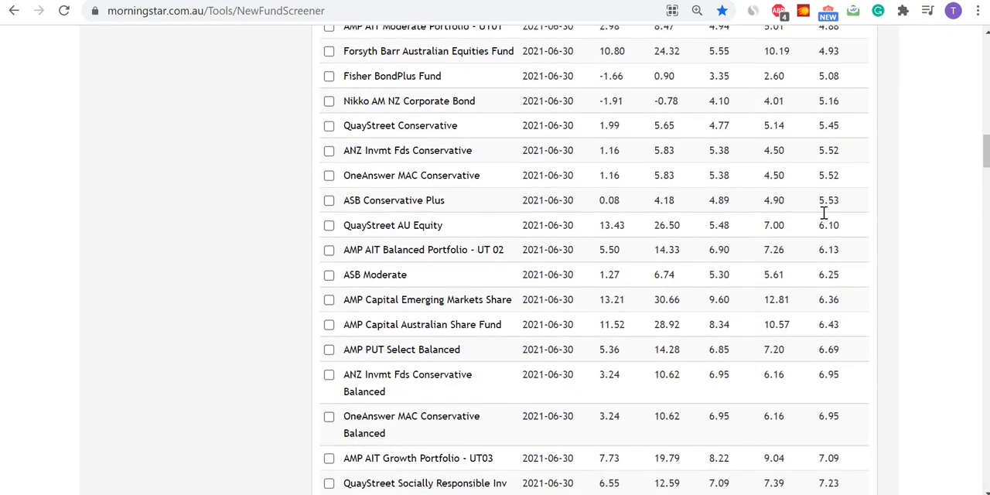
{"action": "scroll", "scroll_direction": "up", "scroll_amount": 3}
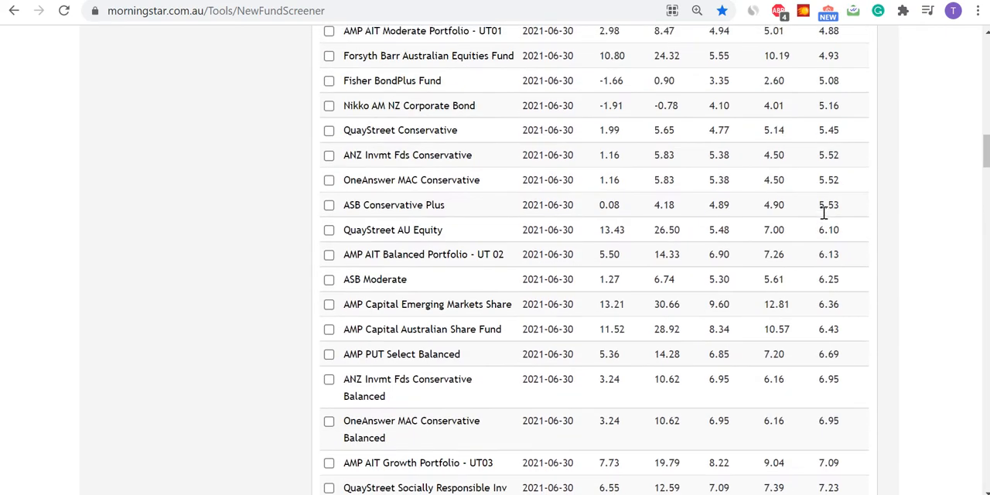
{"action": "left_click", "coordinate": [837, 278]}
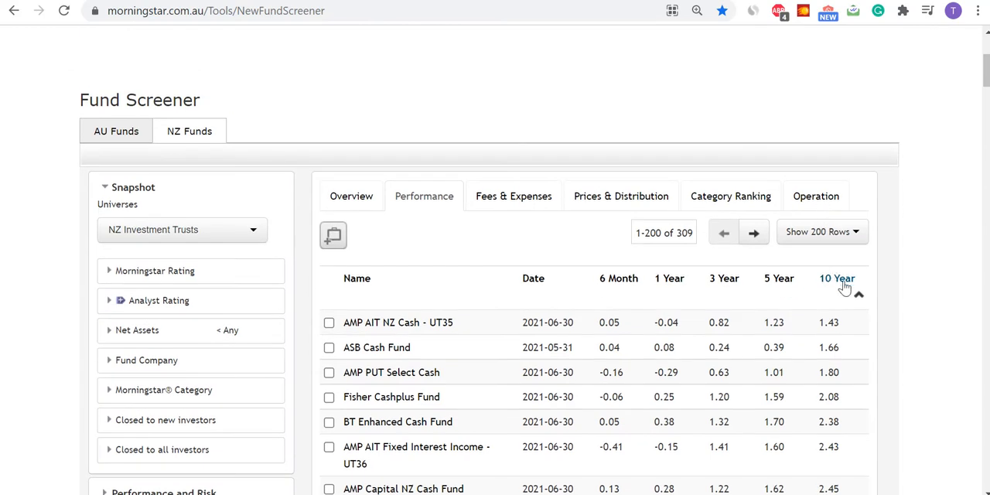
Step: Flip the 10 Year column back to highest first, Fisher Funds Premium on top at 16.89%
{"action": "left_click", "coordinate": [837, 278]}
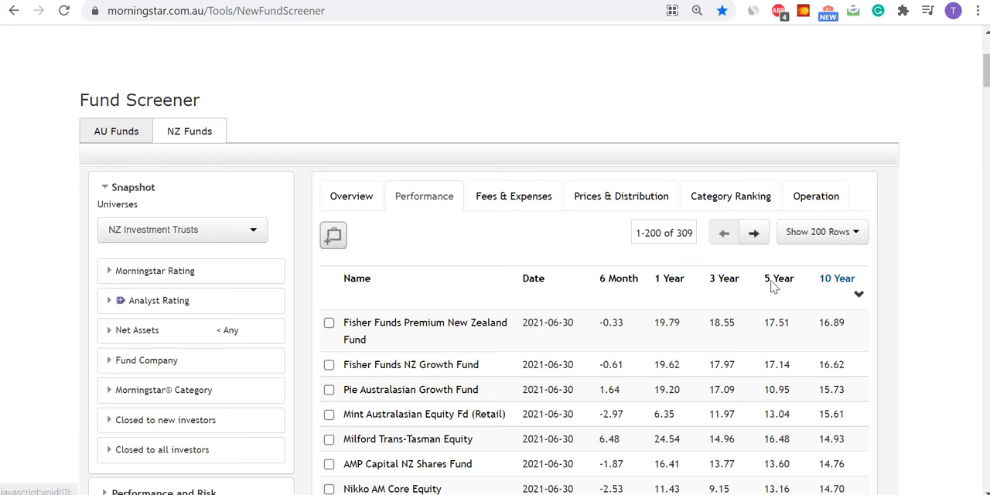
{"action": "mouse_move", "coordinate": [935, 271]}
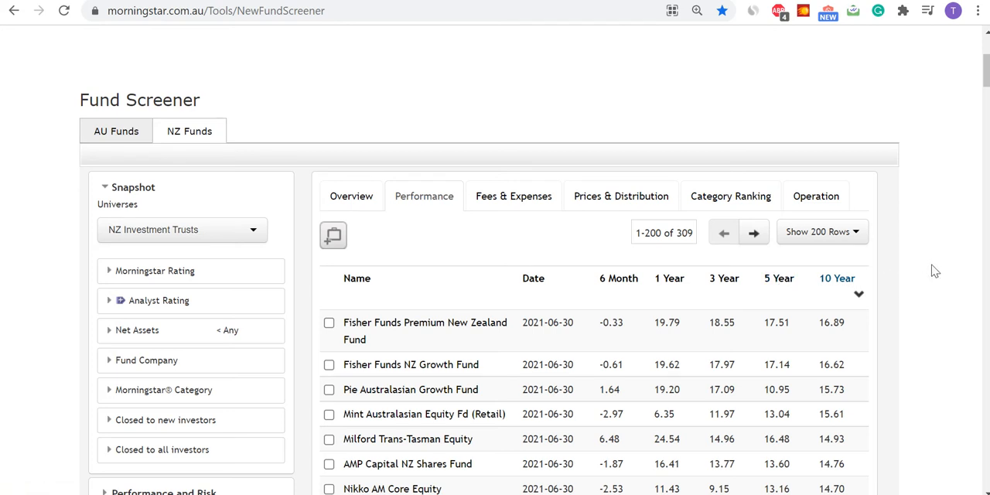
{"action": "mouse_move", "coordinate": [896, 135]}
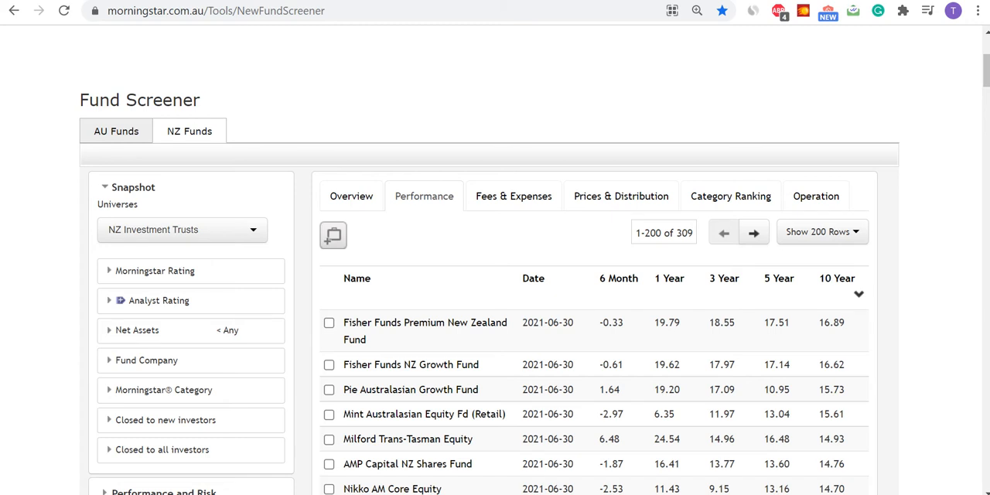
{"action": "mouse_move", "coordinate": [941, 215]}
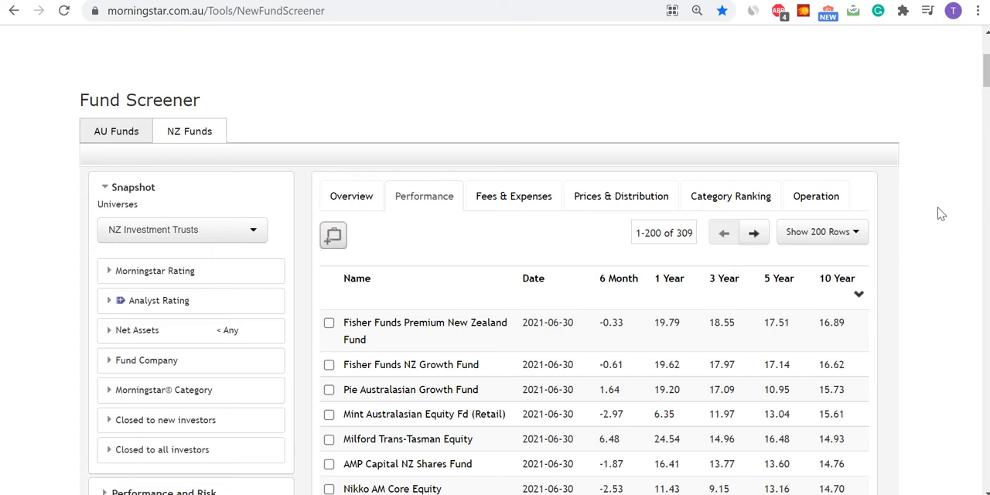
{"action": "mouse_move", "coordinate": [935, 203]}
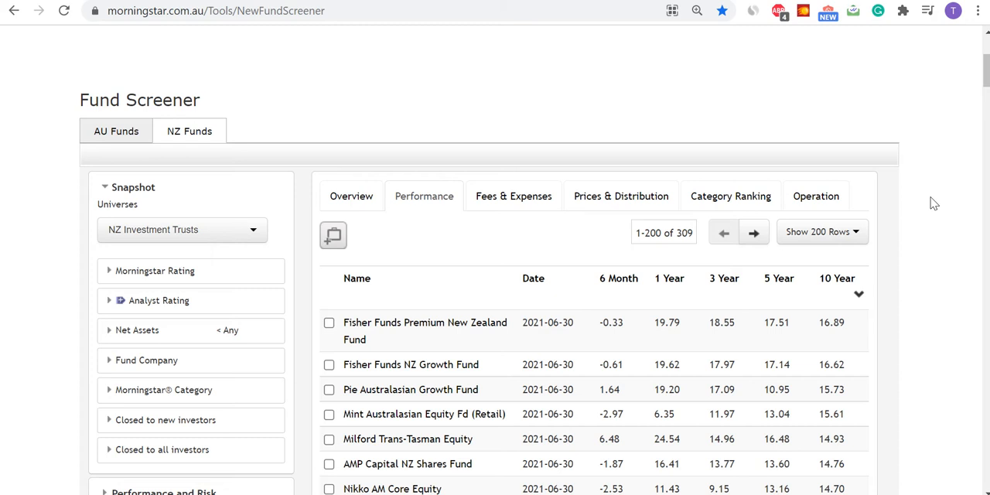
{"action": "scroll", "scroll_direction": "down", "scroll_amount": 3}
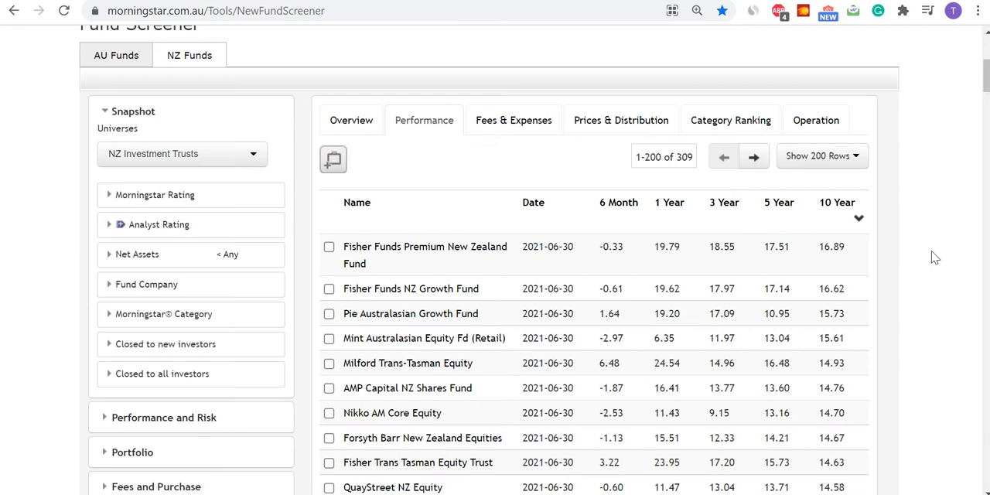
Step: Sort by 1-year return descending, with Forte Equity Trust leading at 98.59%
{"action": "scroll", "scroll_direction": "down", "scroll_amount": 3}
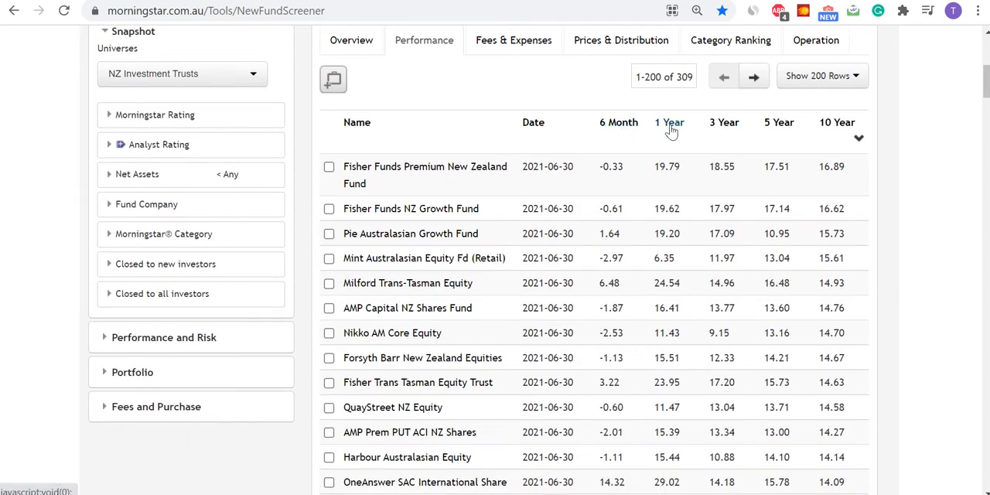
{"action": "left_click", "coordinate": [669, 122]}
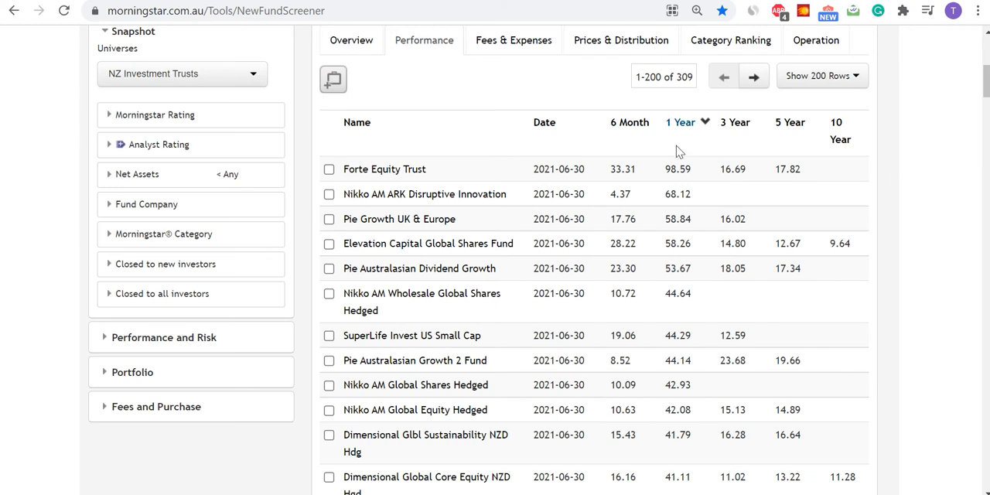
{"action": "mouse_move", "coordinate": [710, 170]}
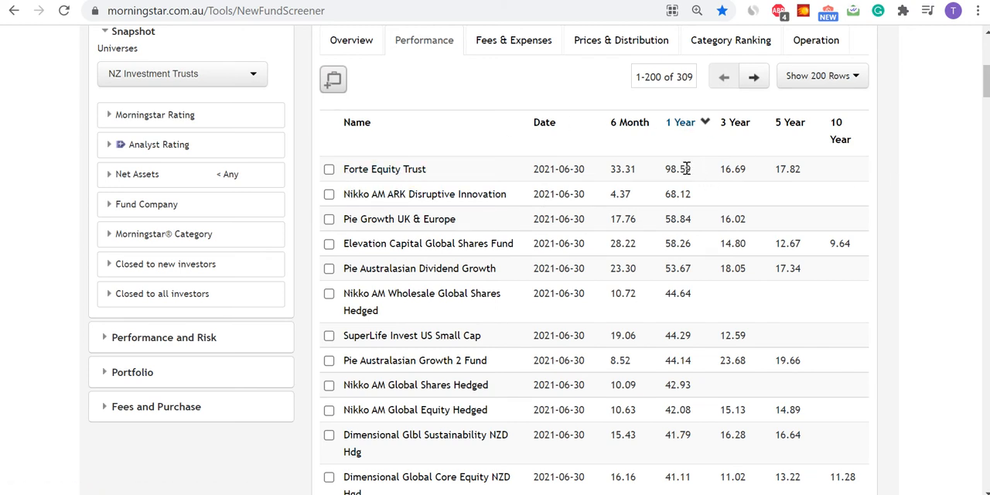
{"action": "mouse_move", "coordinate": [700, 228]}
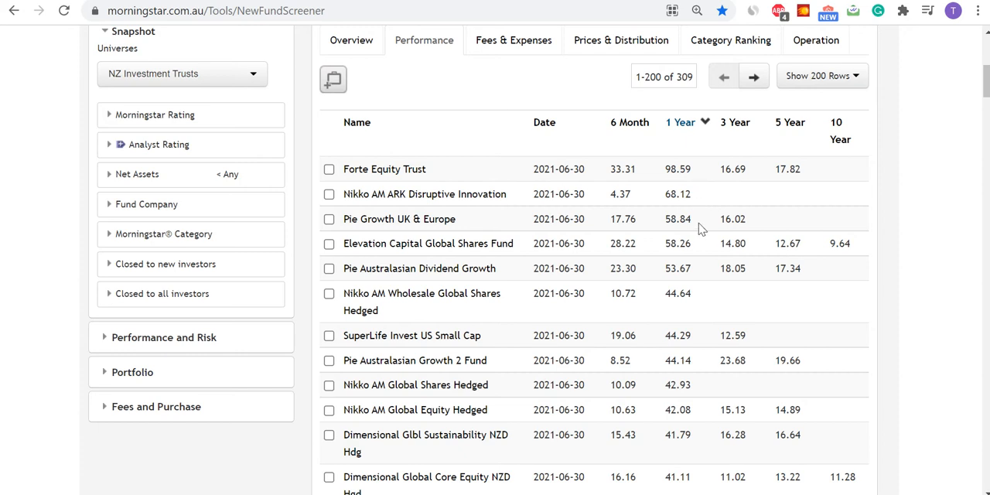
{"action": "mouse_move", "coordinate": [696, 224]}
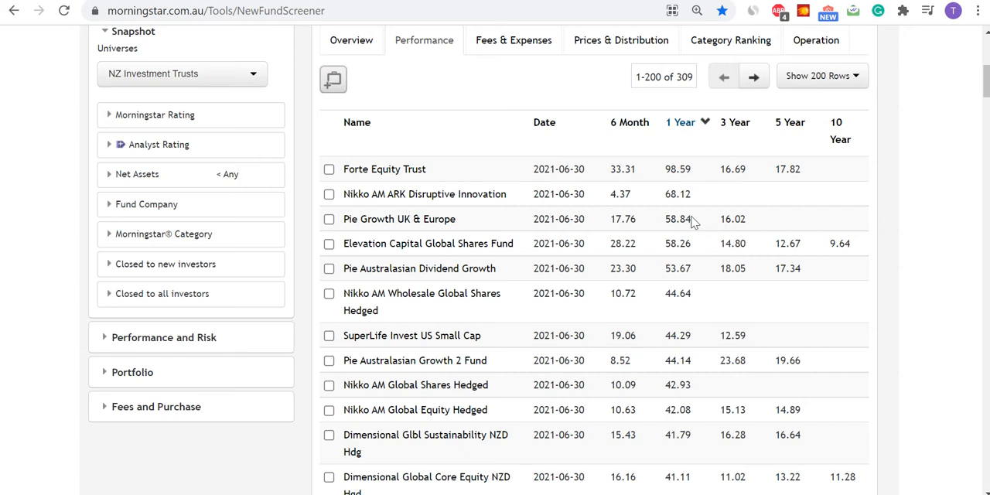
{"action": "mouse_move", "coordinate": [658, 218]}
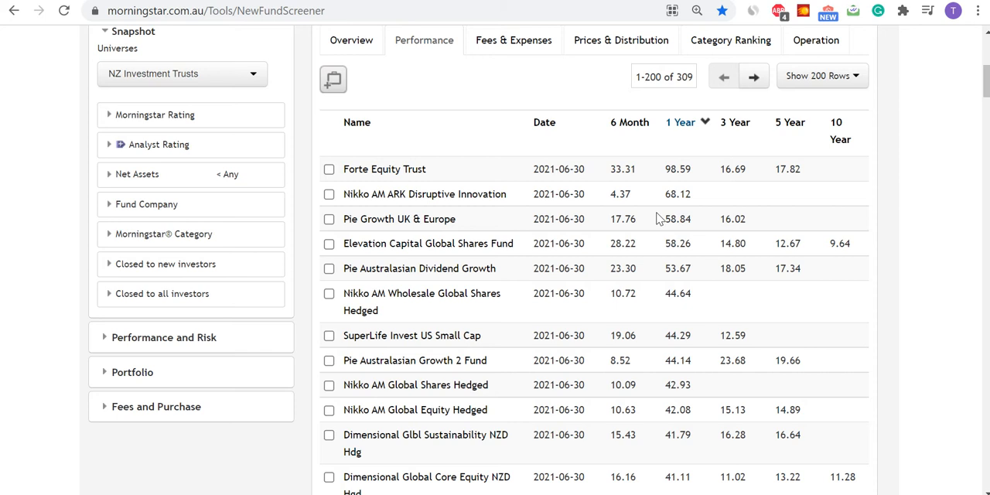
{"action": "mouse_move", "coordinate": [385, 169]}
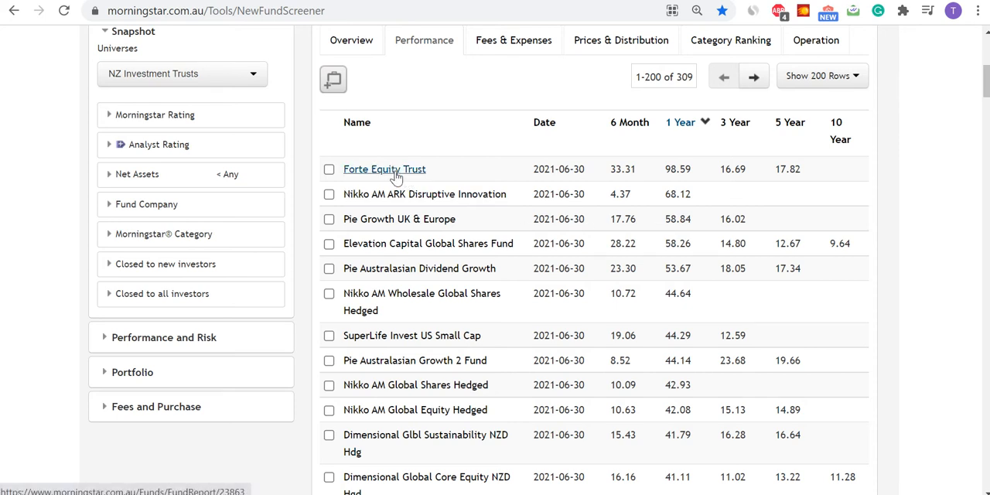
Step: Open Forte Equity Trust's fund report and browse its returns, ratings, Open status and fees
{"action": "left_click", "coordinate": [384, 169]}
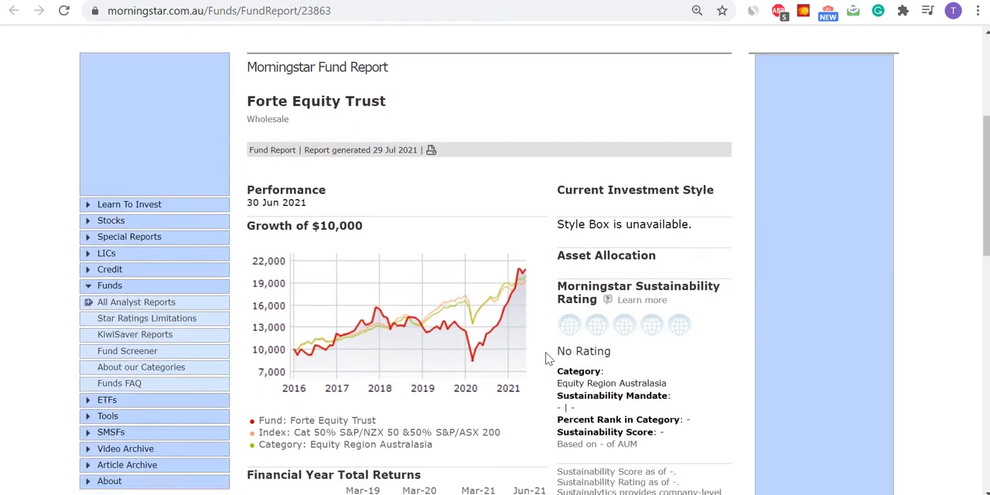
{"action": "scroll", "scroll_direction": "down", "scroll_amount": 3}
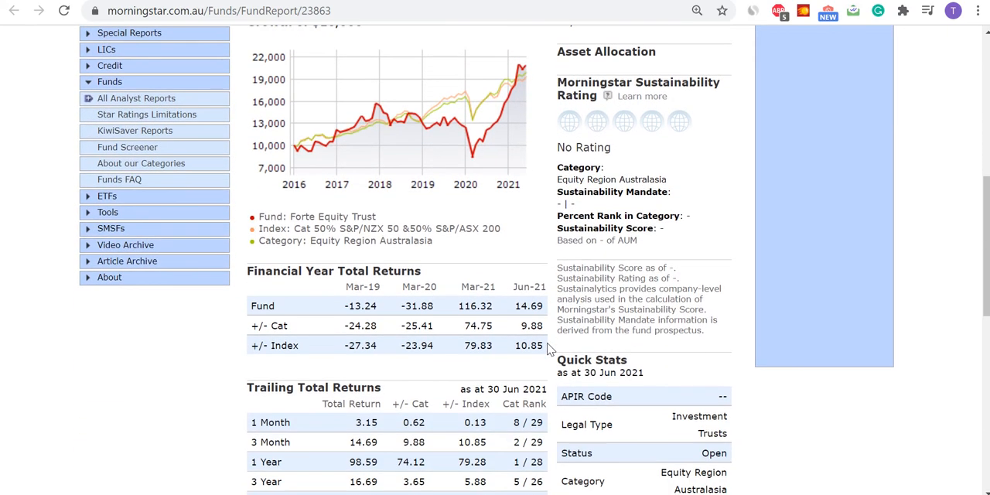
{"action": "scroll", "scroll_direction": "down", "scroll_amount": 3}
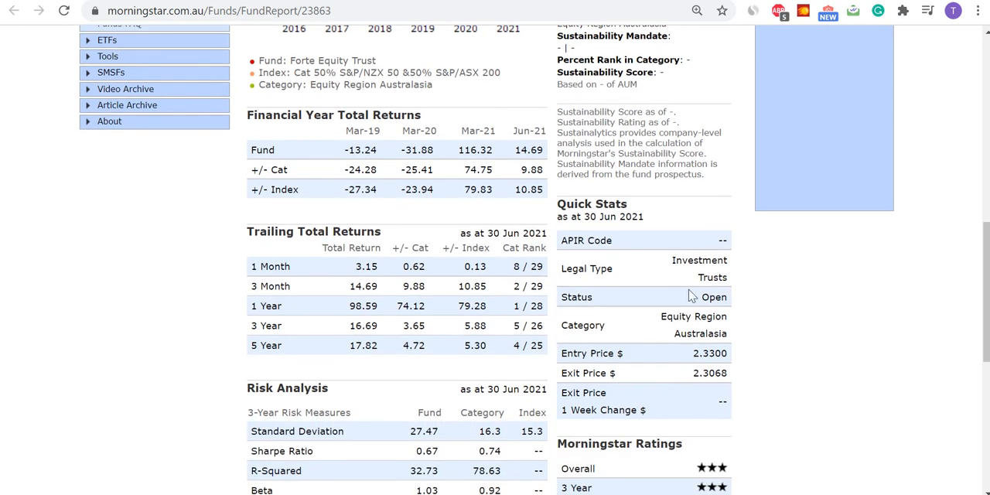
{"action": "double_click", "coordinate": [713, 296]}
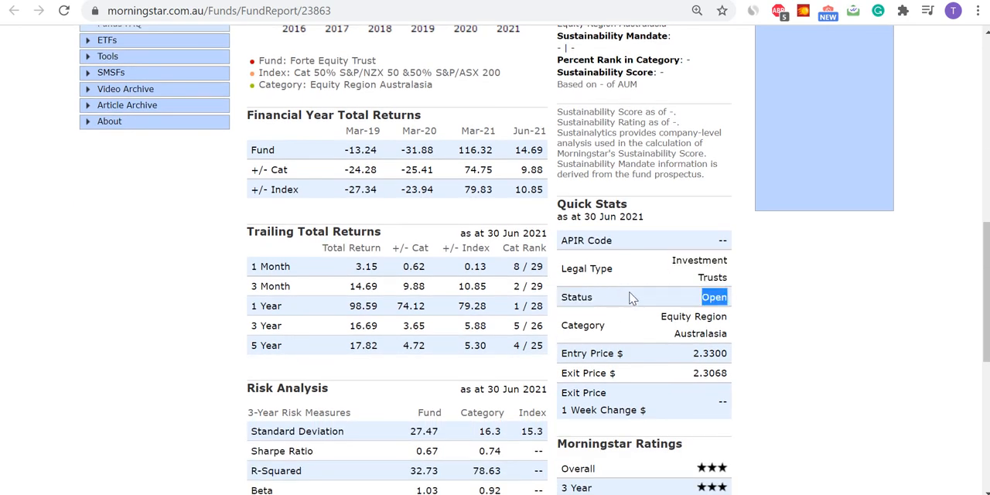
{"action": "scroll", "scroll_direction": "down", "scroll_amount": 3}
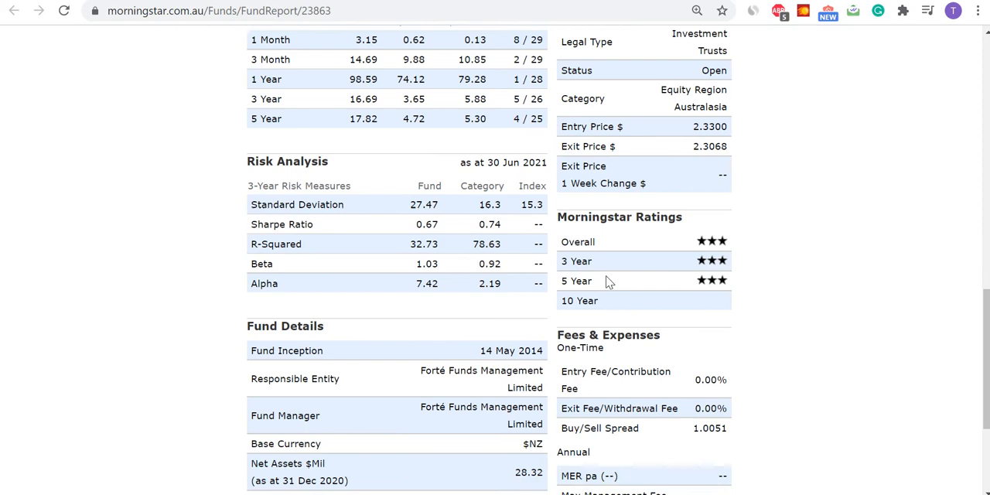
{"action": "scroll", "scroll_direction": "down", "scroll_amount": 3}
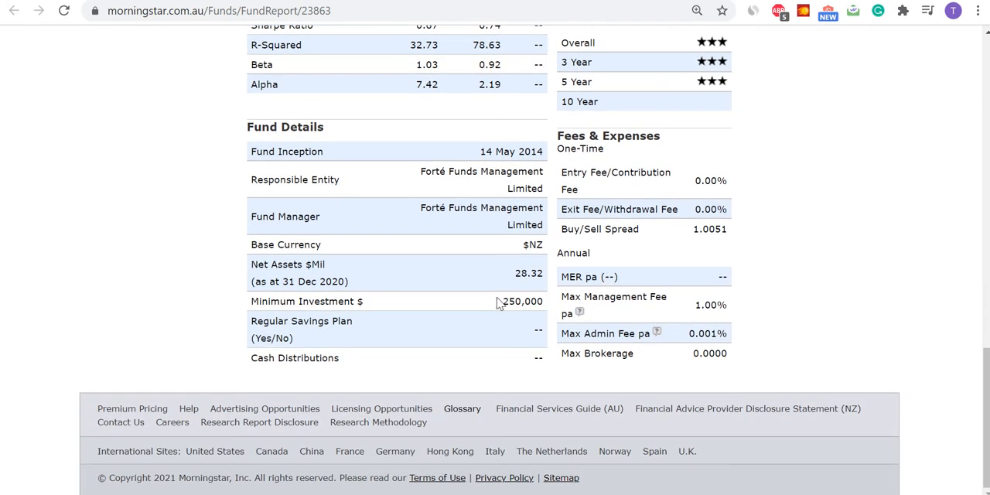
{"action": "mouse_move", "coordinate": [607, 321]}
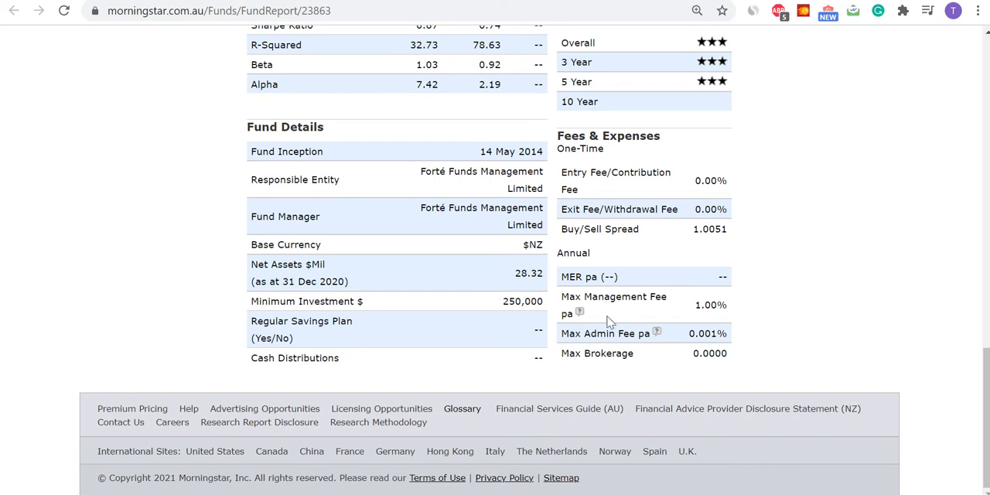
{"action": "mouse_move", "coordinate": [529, 269]}
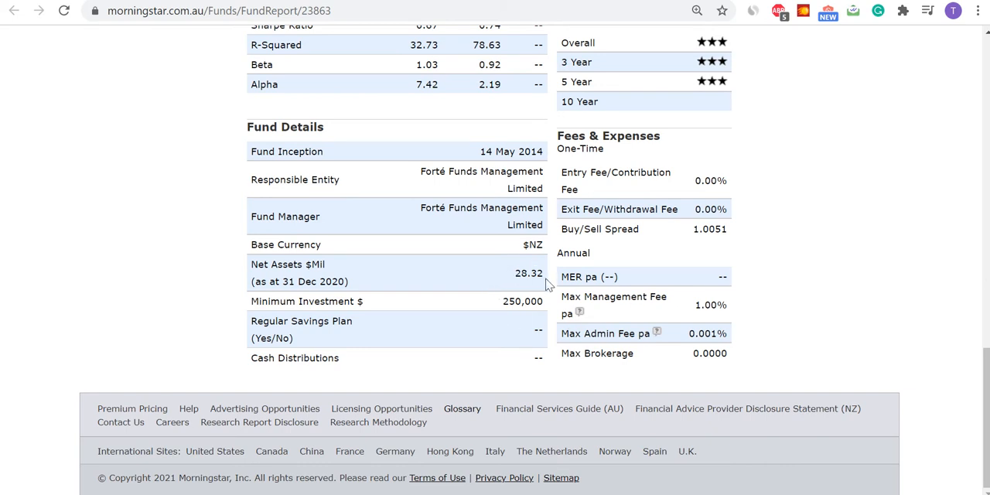
{"action": "mouse_move", "coordinate": [727, 301]}
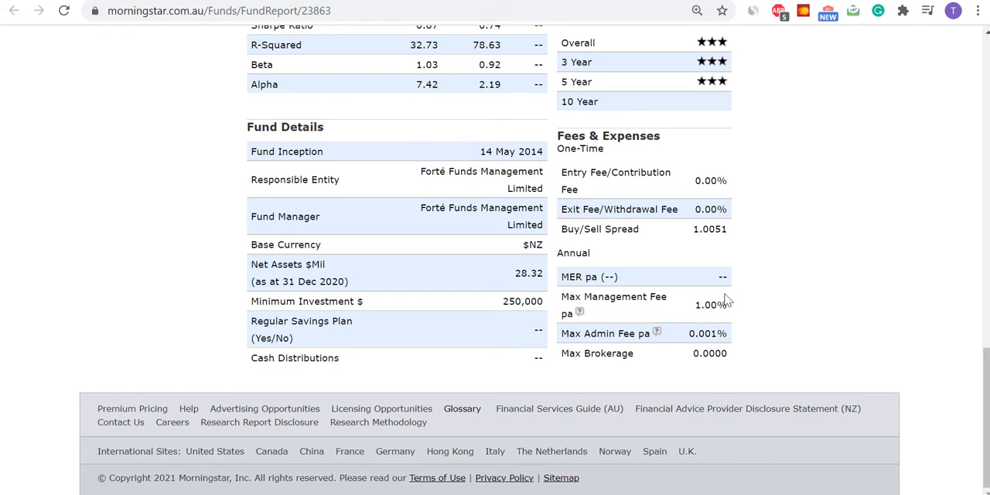
{"action": "mouse_move", "coordinate": [776, 248]}
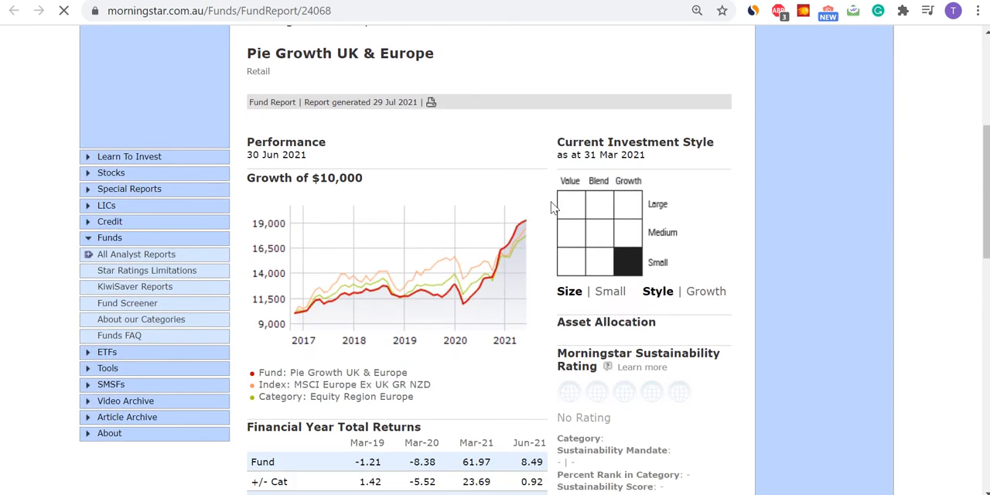
{"action": "scroll", "scroll_direction": "down", "scroll_amount": 3}
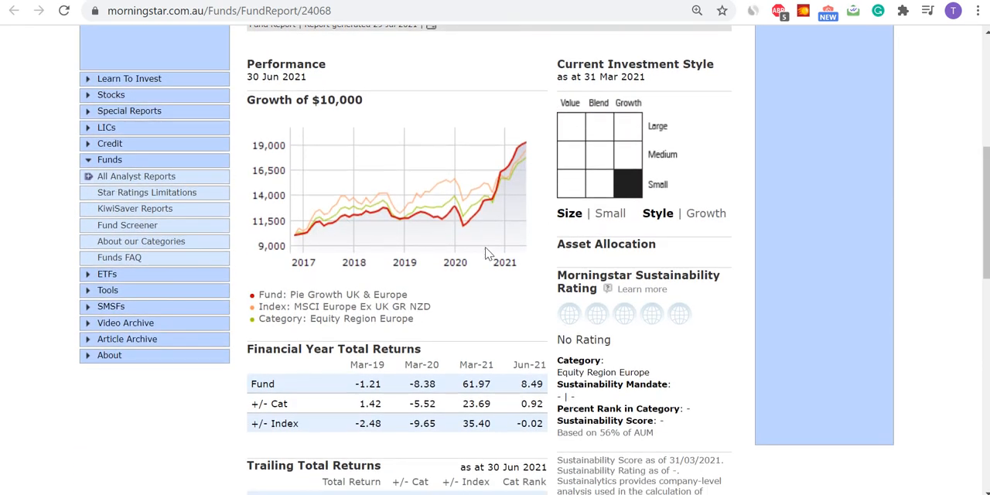
{"action": "mouse_move", "coordinate": [499, 219]}
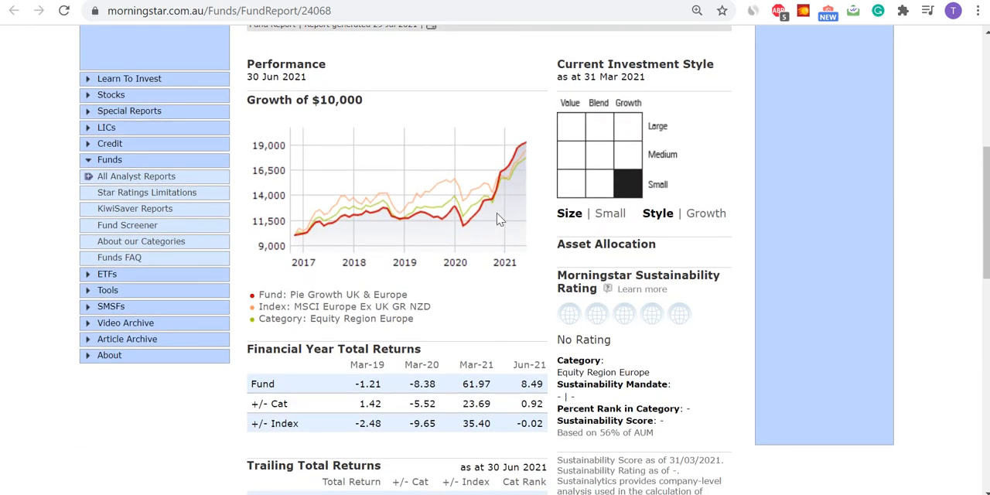
{"action": "scroll", "scroll_direction": "down", "scroll_amount": 3}
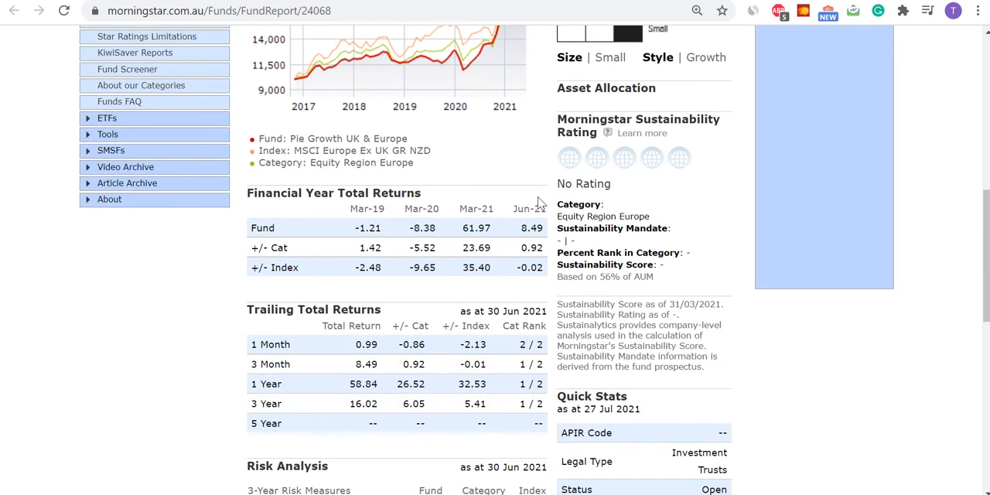
{"action": "scroll", "scroll_direction": "down", "scroll_amount": 3}
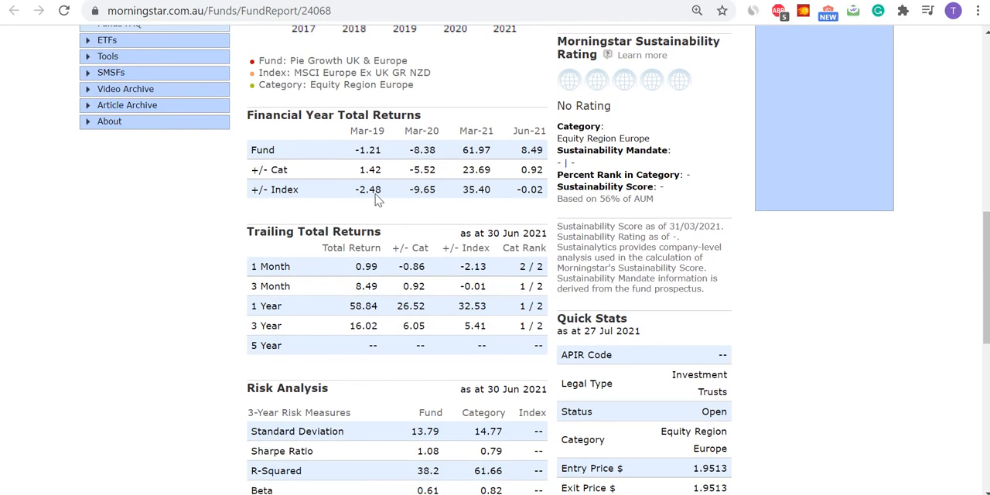
{"action": "scroll", "scroll_direction": "down", "scroll_amount": 3}
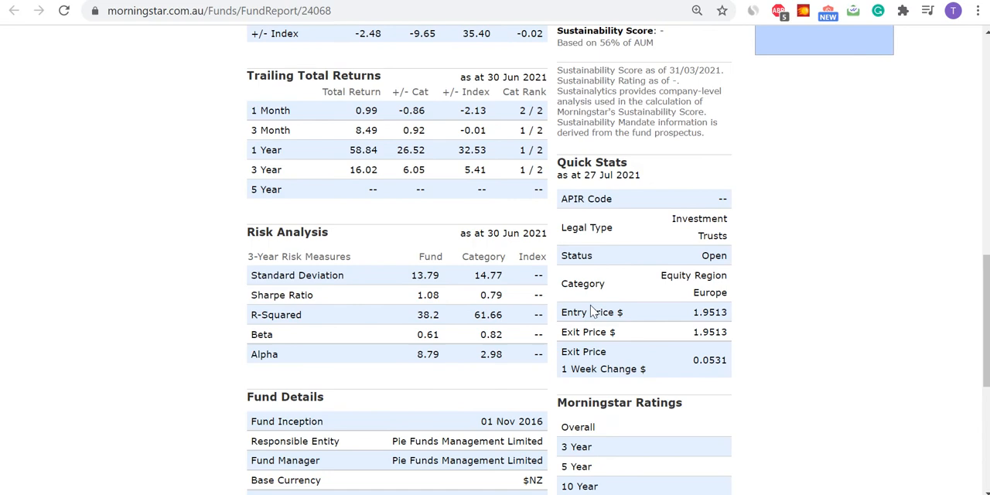
{"action": "scroll", "scroll_direction": "down", "scroll_amount": 3}
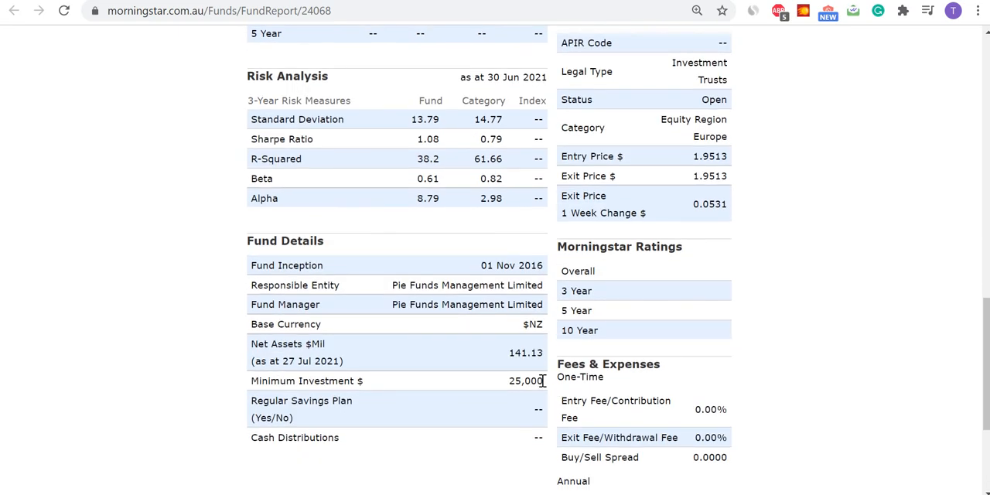
{"action": "double_click", "coordinate": [525, 380]}
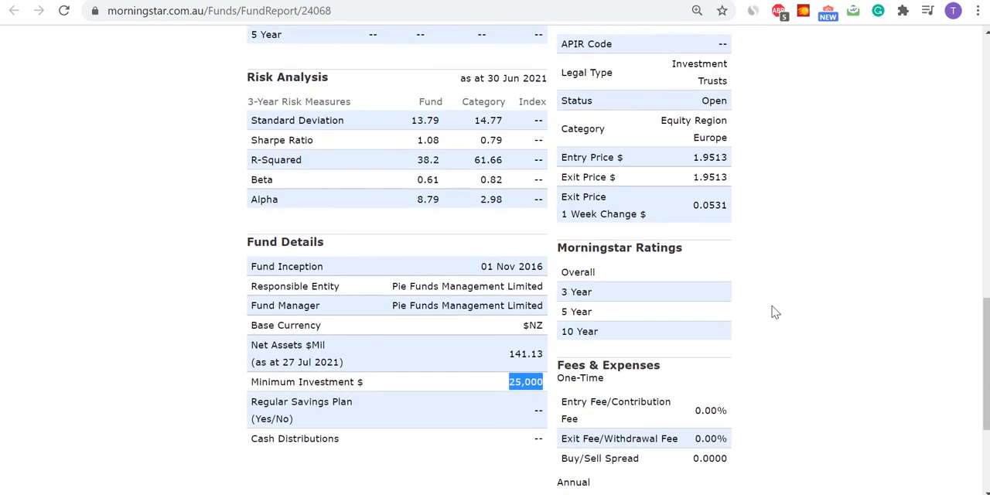
{"action": "scroll", "scroll_direction": "up", "scroll_amount": 3}
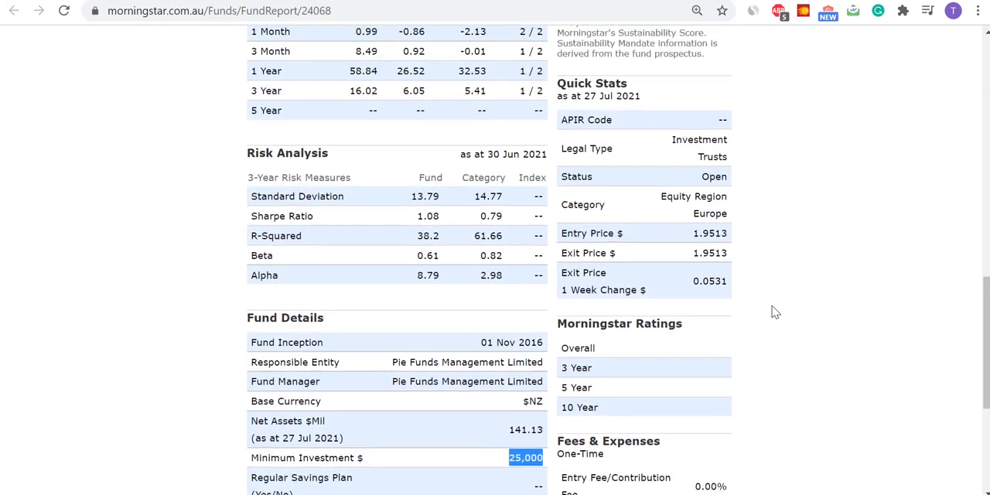
{"action": "scroll", "scroll_direction": "up", "scroll_amount": 3}
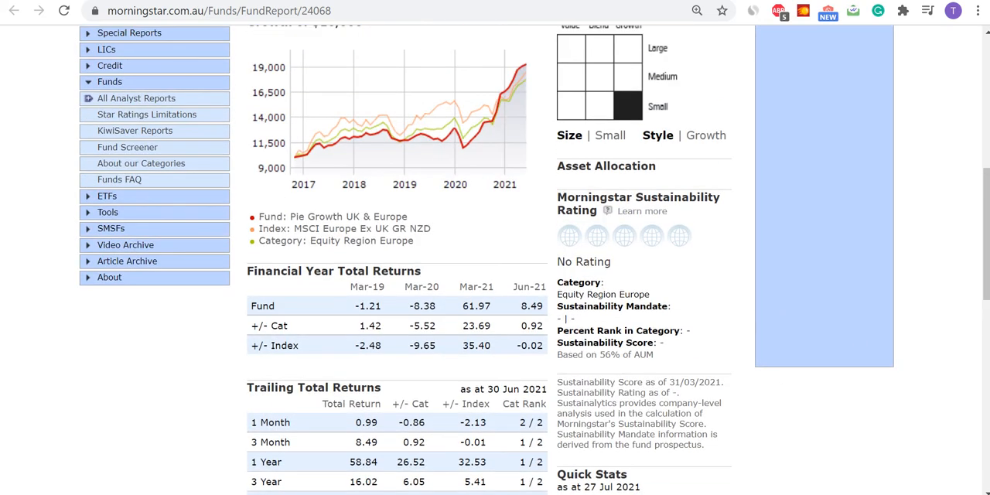
{"action": "scroll", "scroll_direction": "down", "scroll_amount": 3}
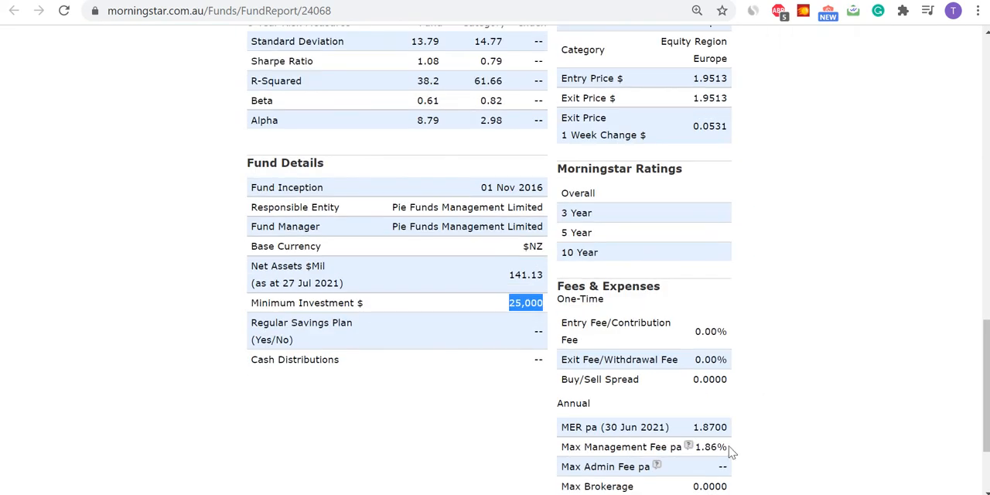
{"action": "scroll", "scroll_direction": "down", "scroll_amount": 3}
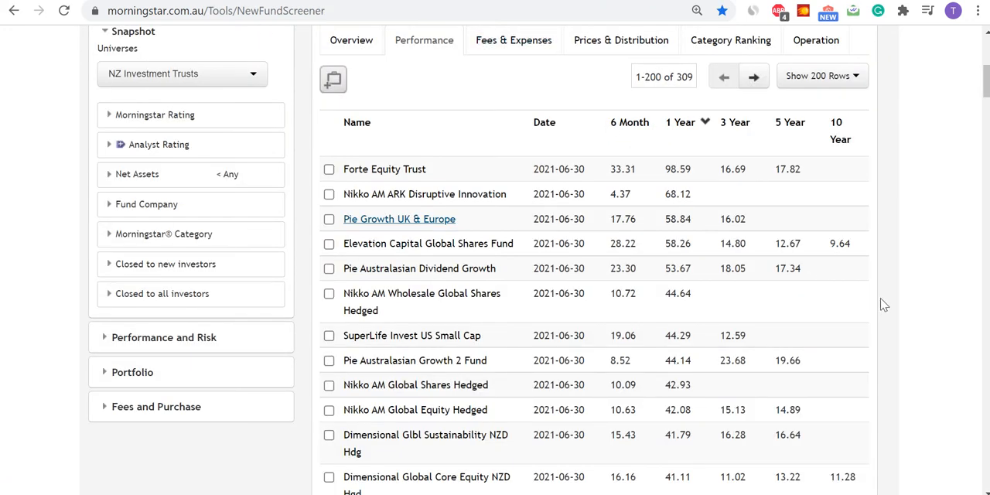
{"action": "mouse_move", "coordinate": [629, 122]}
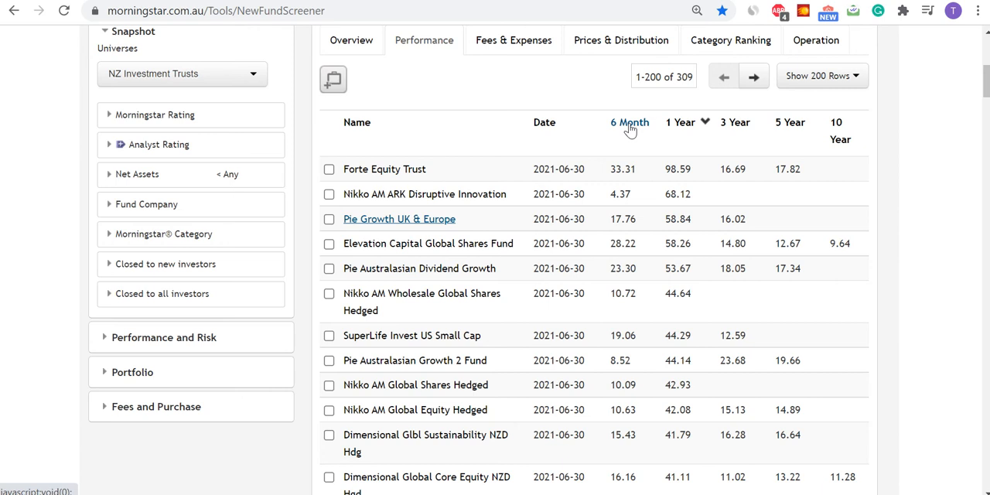
Step: Sort by 6-month return lowest first, SuperLife Invest NZ Top 10 at -7.32%, and browse
{"action": "left_click", "coordinate": [630, 122]}
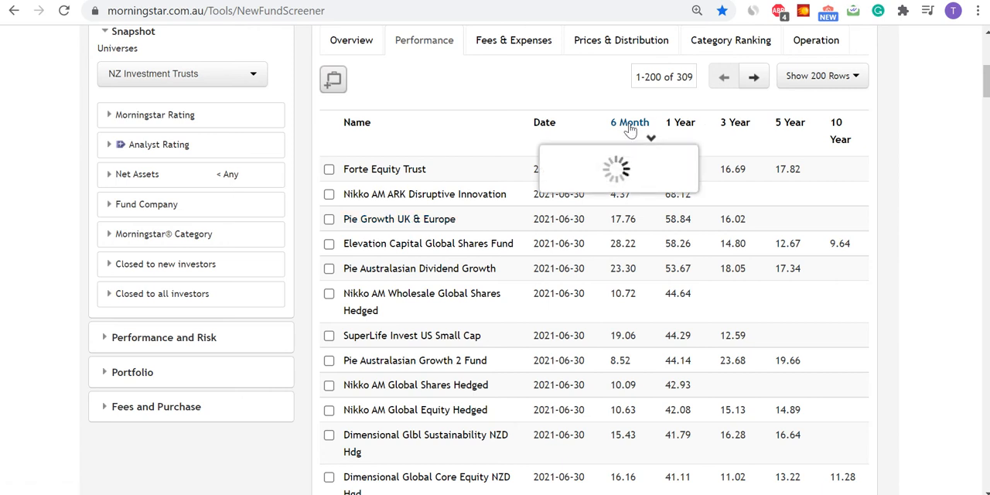
{"action": "left_click", "coordinate": [630, 123]}
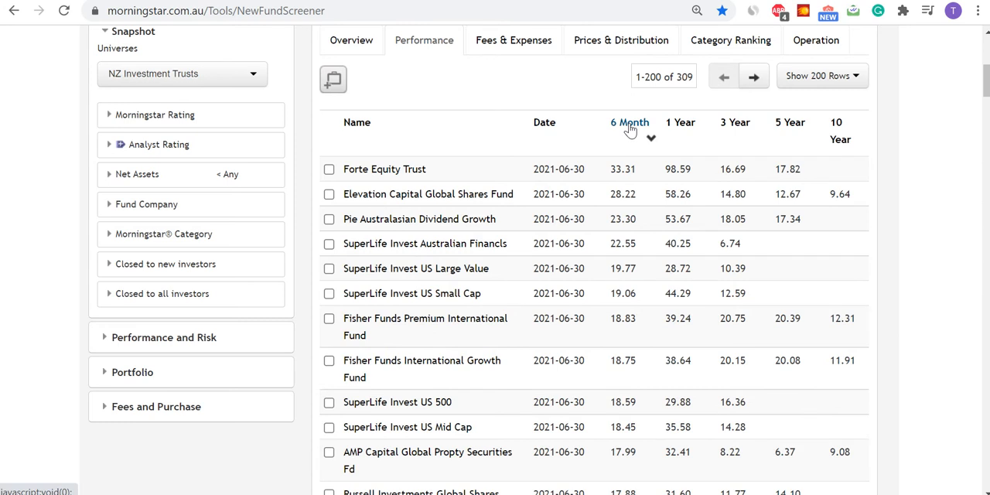
{"action": "left_click", "coordinate": [630, 122]}
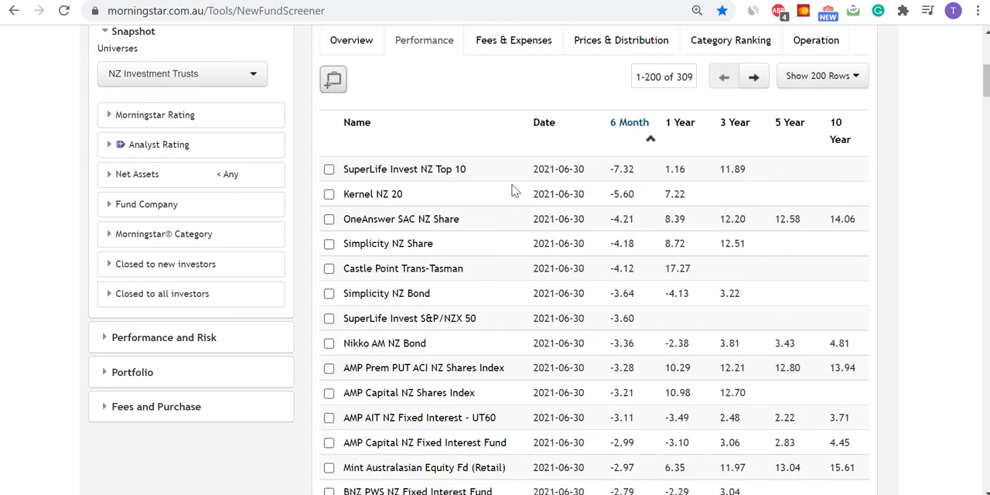
{"action": "mouse_move", "coordinate": [638, 184]}
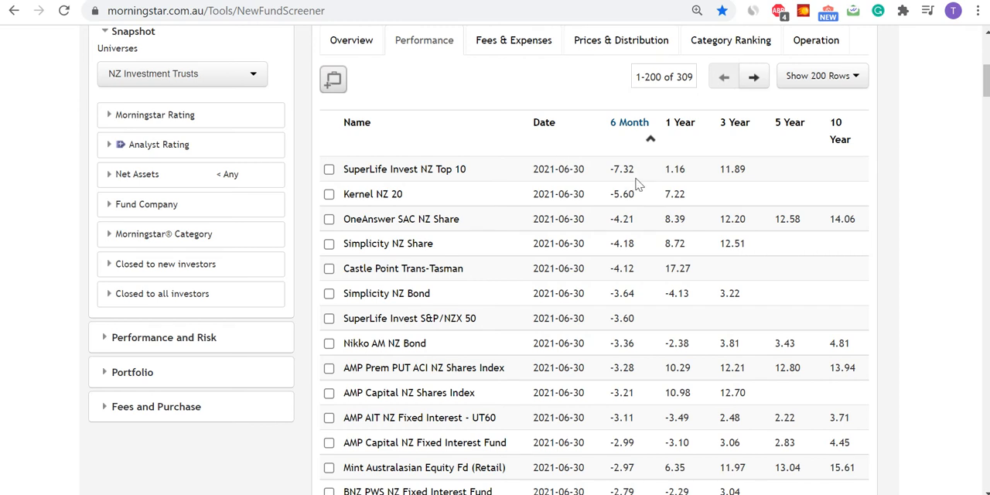
{"action": "mouse_move", "coordinate": [641, 251]}
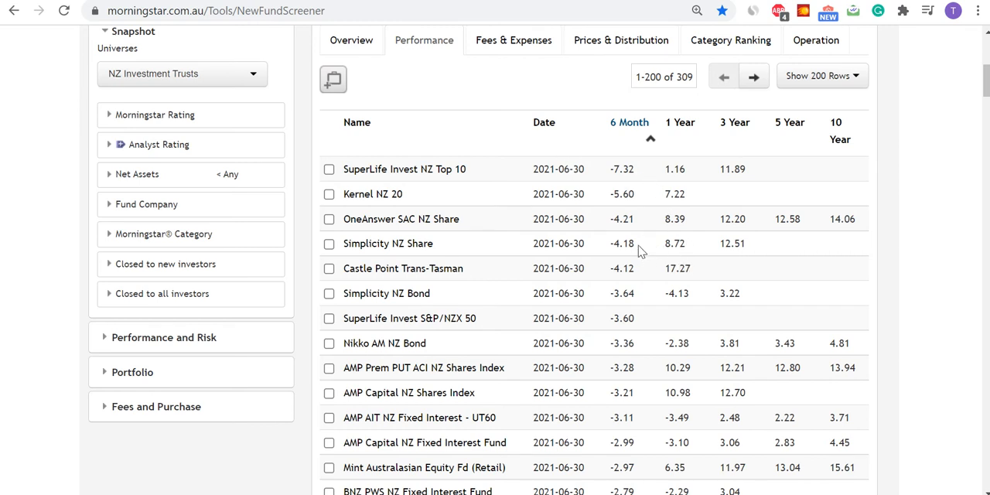
{"action": "mouse_move", "coordinate": [640, 270]}
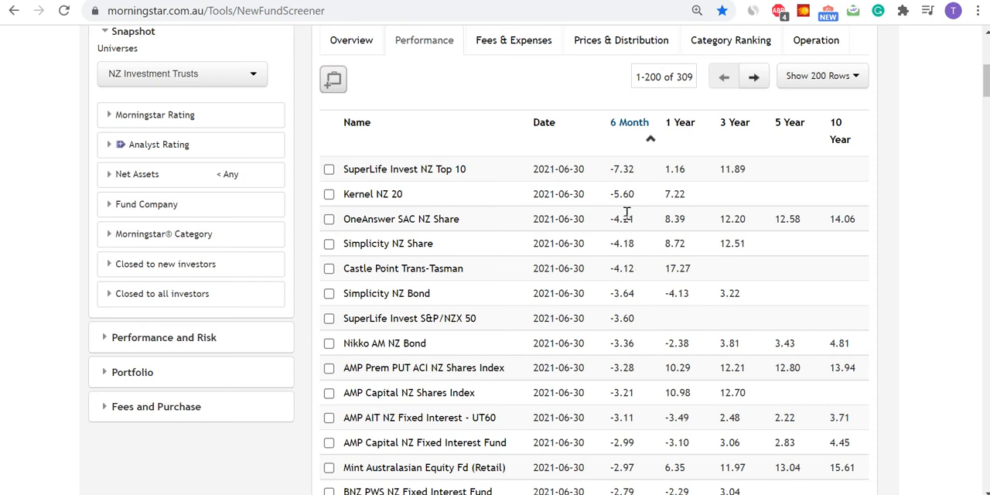
{"action": "mouse_move", "coordinate": [673, 215]}
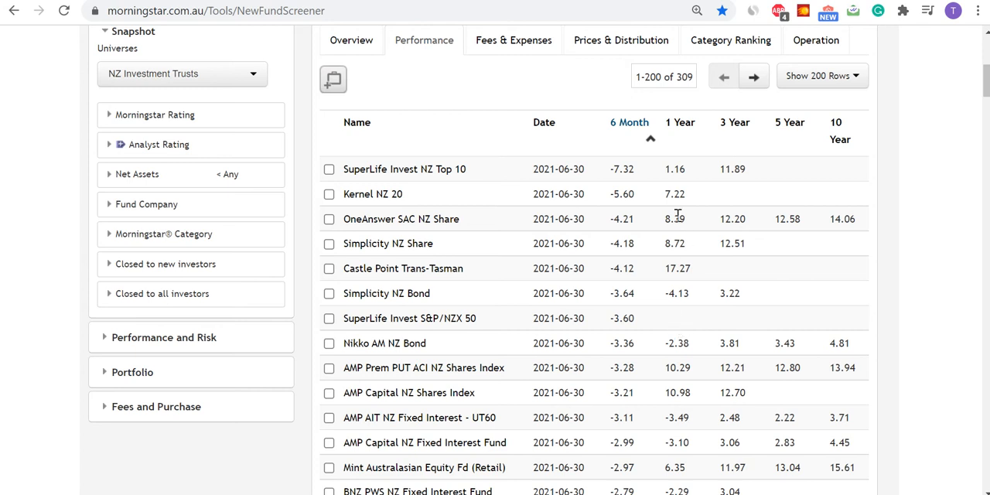
{"action": "mouse_move", "coordinate": [700, 336]}
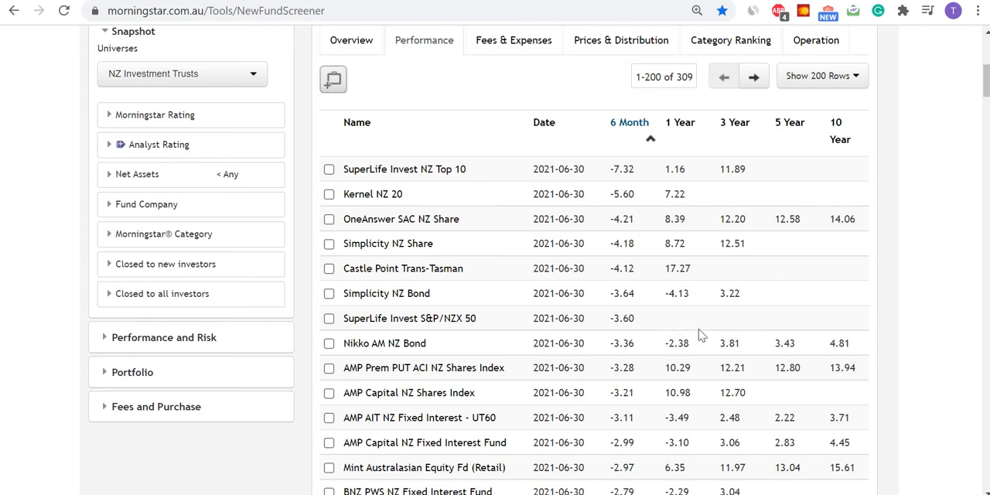
{"action": "mouse_move", "coordinate": [713, 386]}
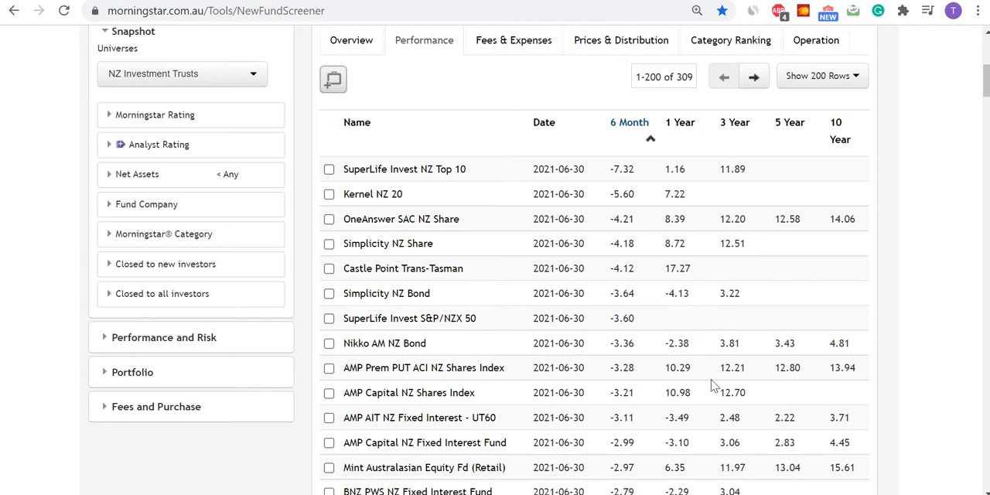
{"action": "mouse_move", "coordinate": [457, 344]}
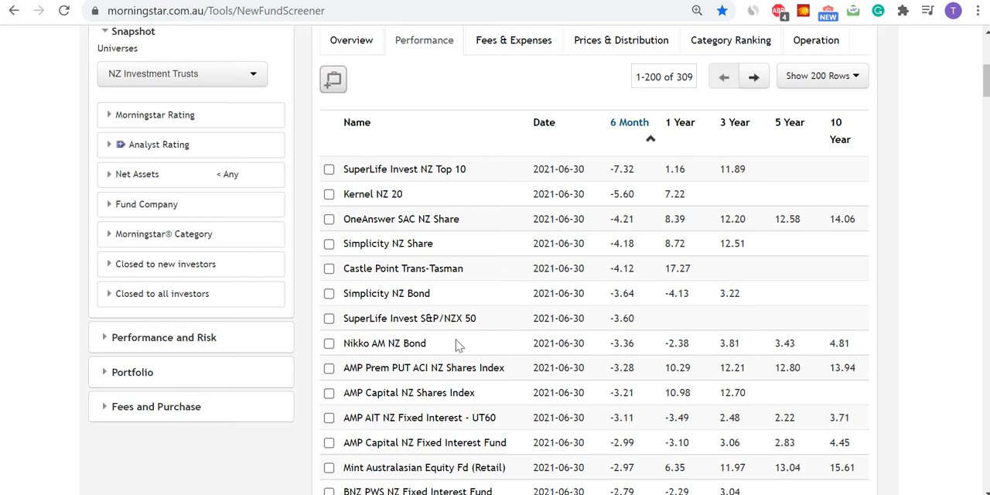
{"action": "mouse_move", "coordinate": [468, 249]}
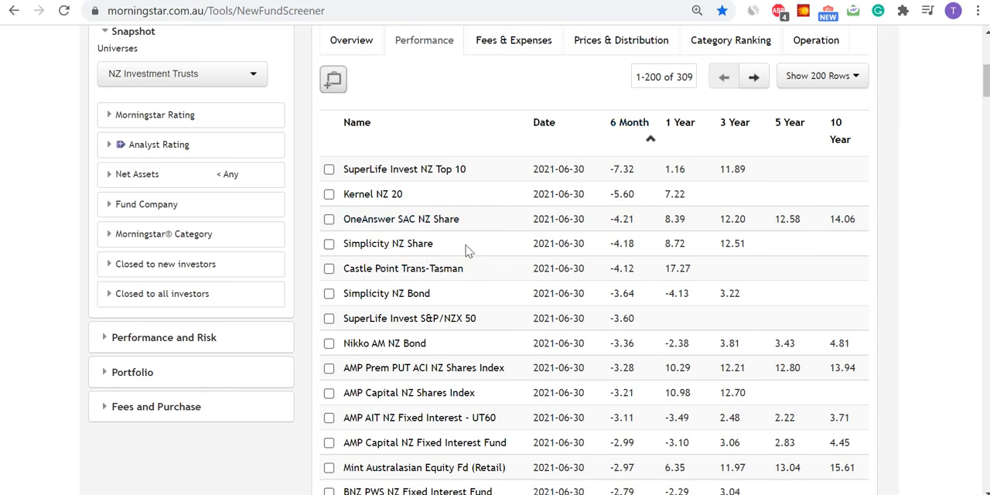
{"action": "mouse_move", "coordinate": [468, 142]}
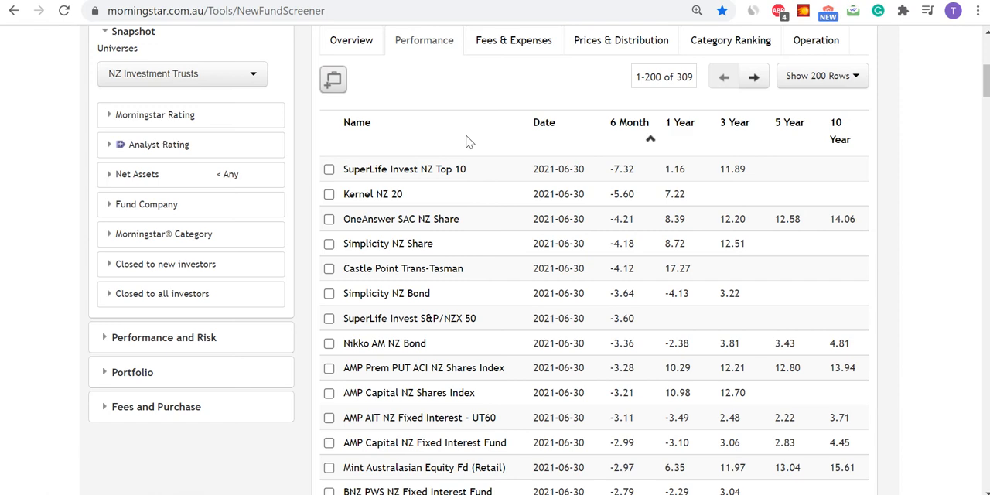
{"action": "mouse_move", "coordinate": [711, 328]}
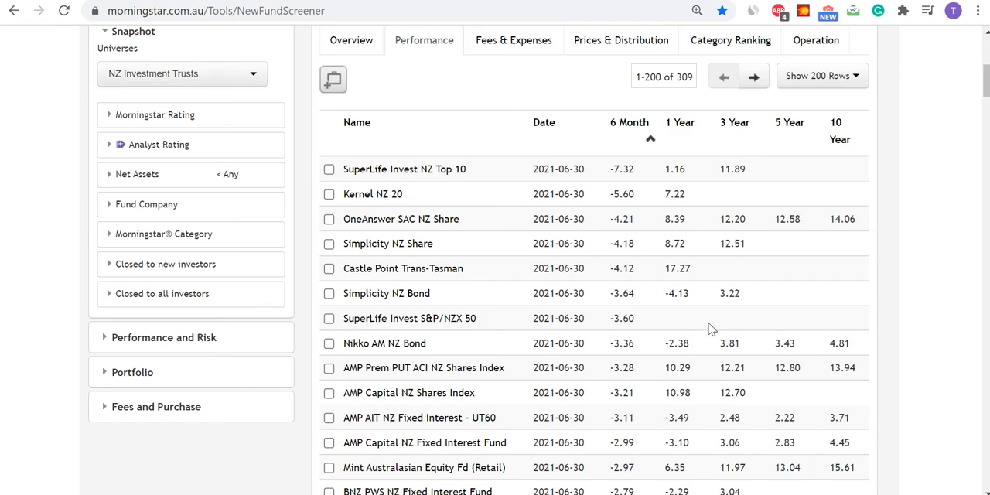
{"action": "scroll", "scroll_direction": "down", "scroll_amount": 3}
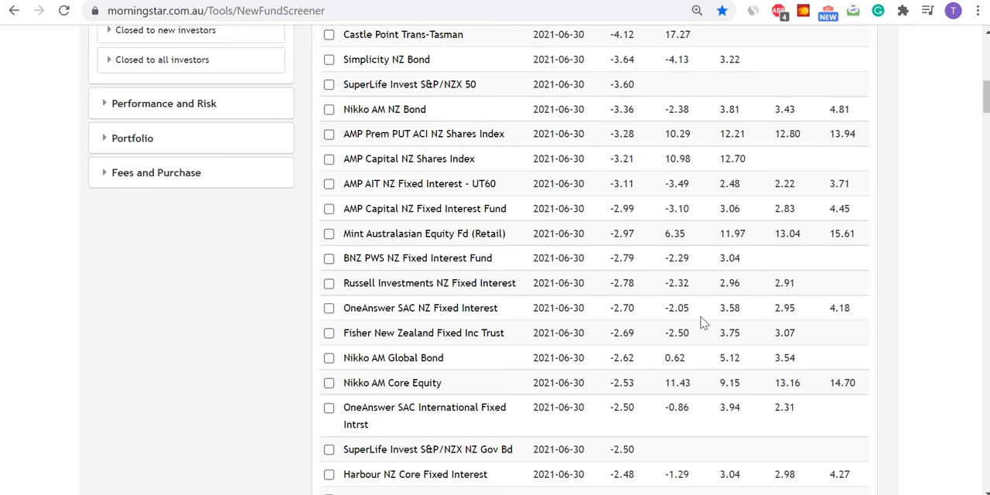
{"action": "scroll", "scroll_direction": "up", "scroll_amount": 3}
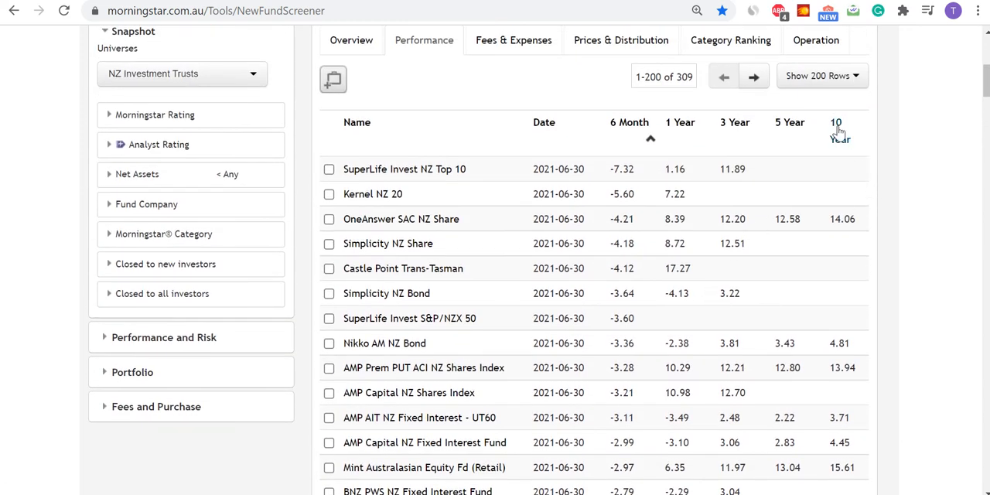
Step: Re-sort the trusts by 10-year return with the highest returns first
{"action": "left_click", "coordinate": [836, 123]}
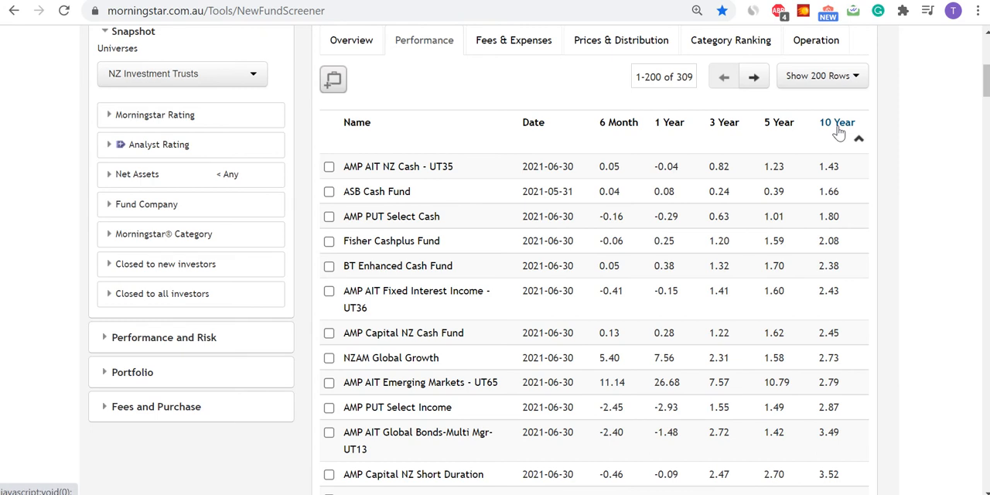
{"action": "left_click", "coordinate": [837, 122]}
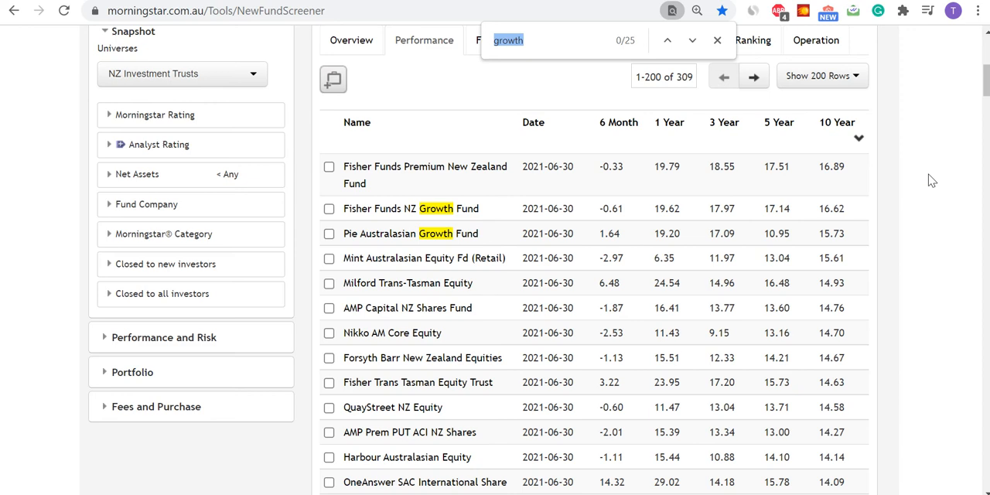
Step: Advance to the third 'growth' match, Milford Active Growth, and scroll through the Growth funds
{"action": "left_click", "coordinate": [666, 39]}
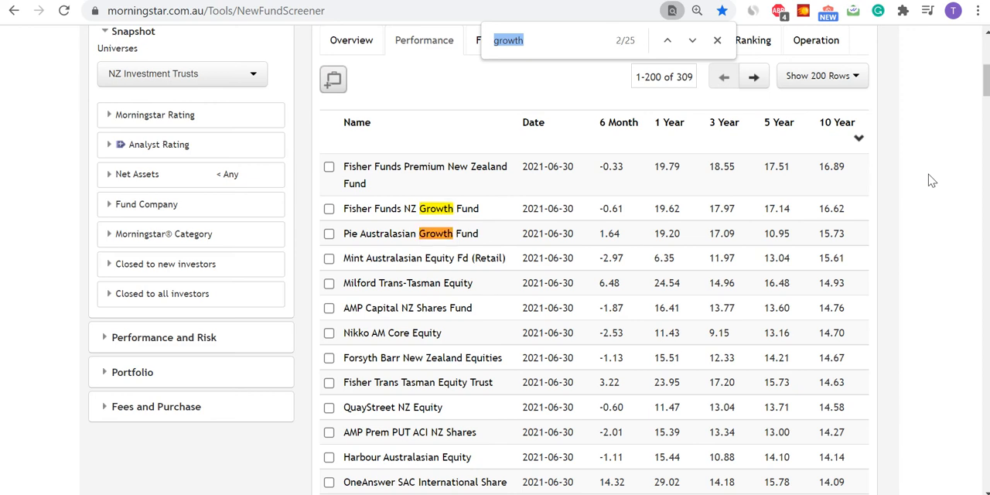
{"action": "left_click", "coordinate": [666, 41]}
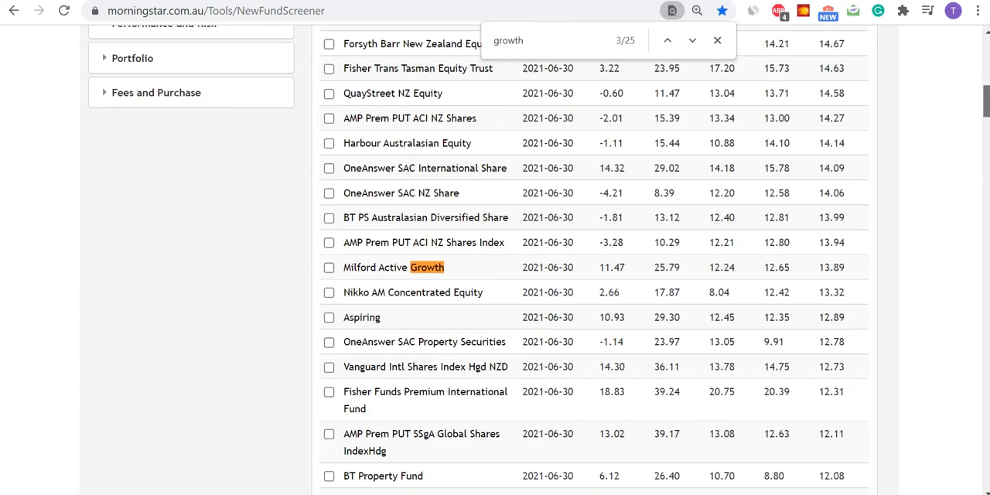
{"action": "scroll", "scroll_direction": "down", "scroll_amount": 3}
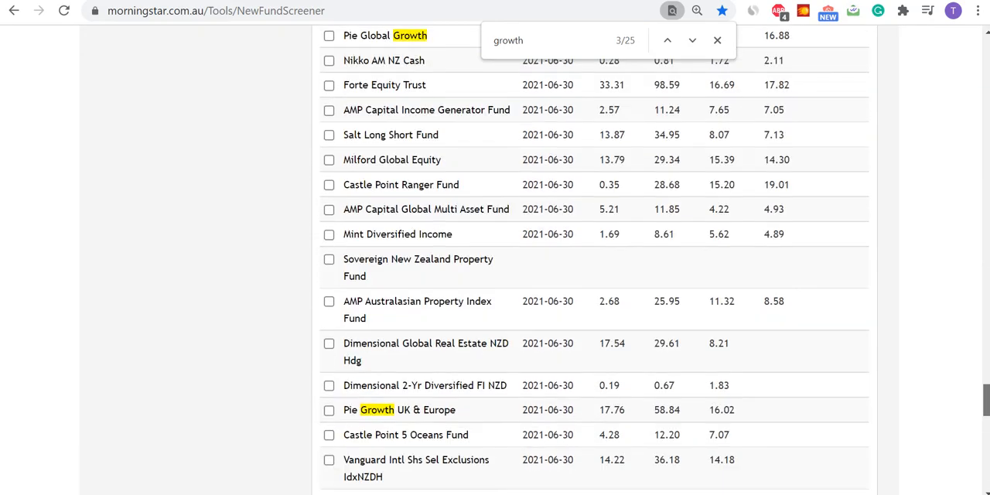
{"action": "scroll", "scroll_direction": "down", "scroll_amount": 3}
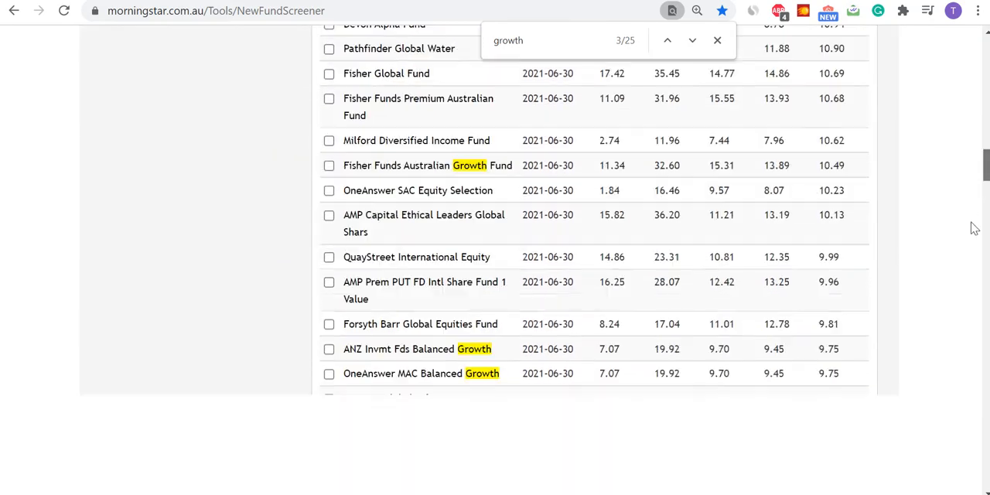
{"action": "scroll", "scroll_direction": "down", "scroll_amount": 3}
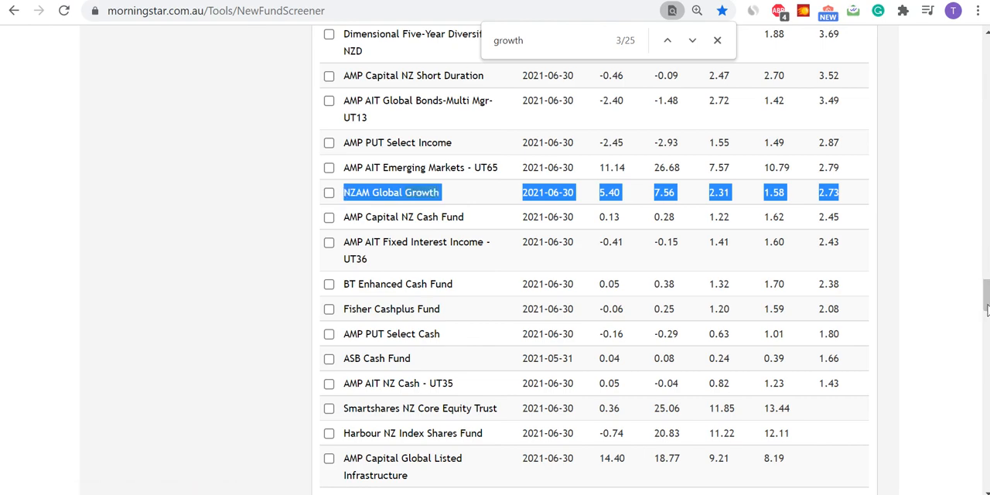
{"action": "scroll", "scroll_direction": "up", "scroll_amount": 3}
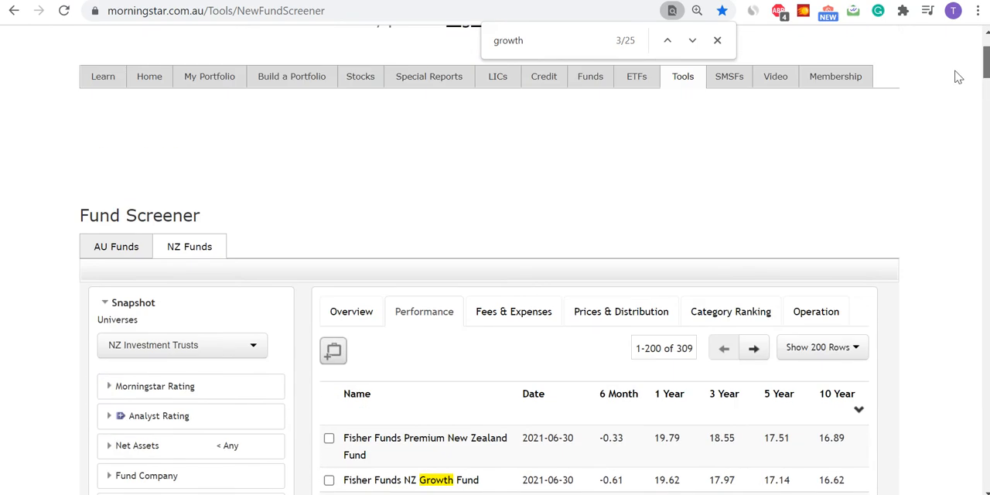
{"action": "scroll", "scroll_direction": "down", "scroll_amount": 3}
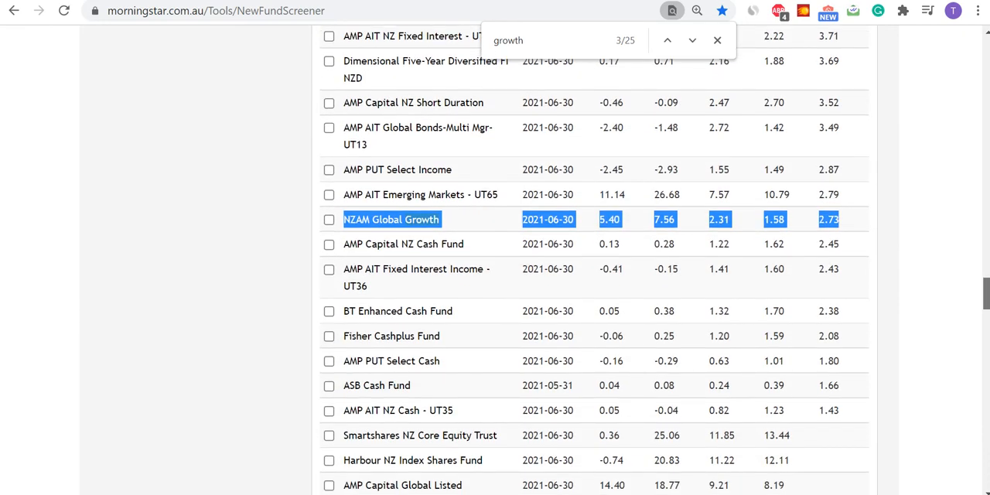
{"action": "scroll", "scroll_direction": "up", "scroll_amount": 3}
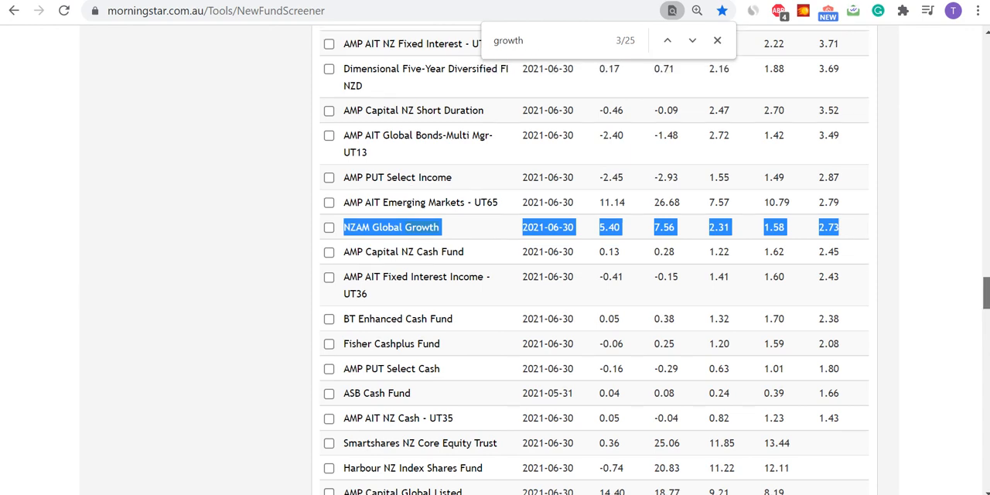
{"action": "scroll", "scroll_direction": "up", "scroll_amount": 3}
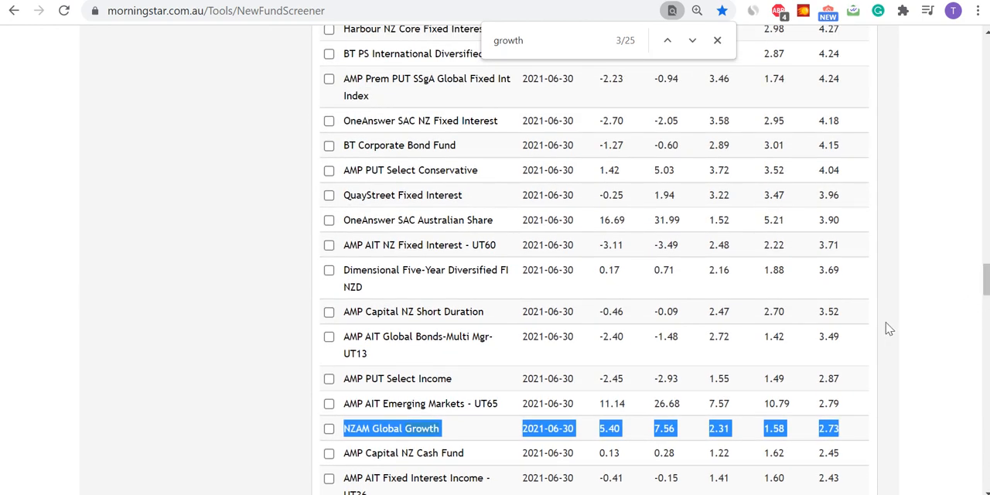
{"action": "scroll", "scroll_direction": "up", "scroll_amount": 3}
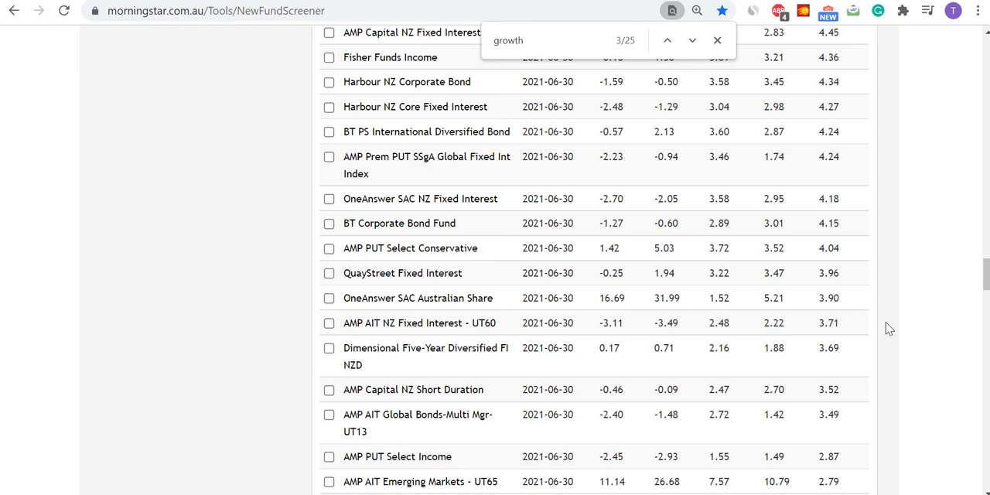
{"action": "scroll", "scroll_direction": "up", "scroll_amount": 3}
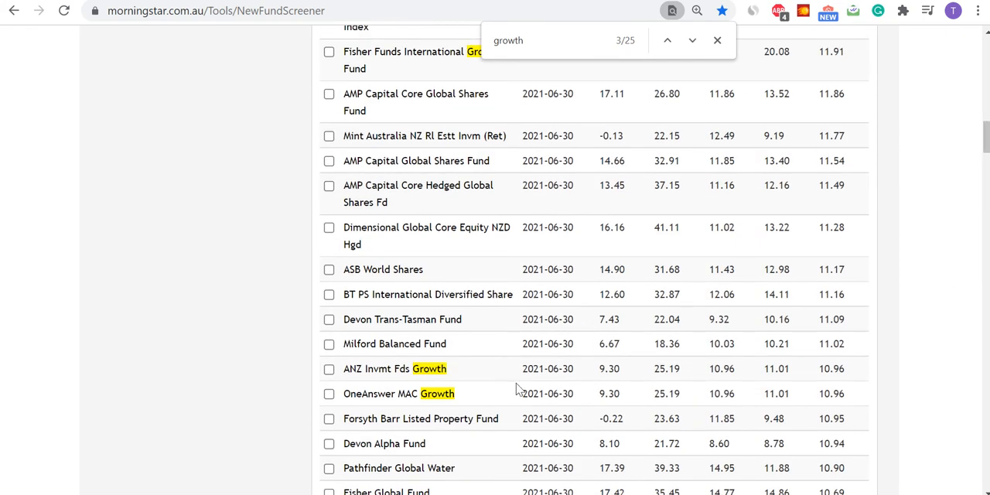
{"action": "scroll", "scroll_direction": "down", "scroll_amount": 3}
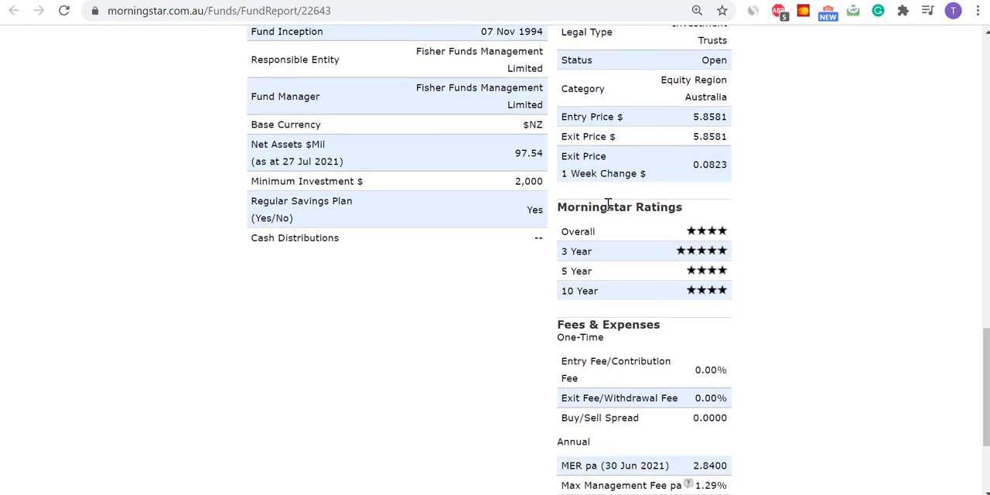
Step: Scroll through the Fisher Funds Australian Growth Fund report's ratings, fees and Growth of $10,000 chart
{"action": "scroll", "scroll_direction": "down", "scroll_amount": 3}
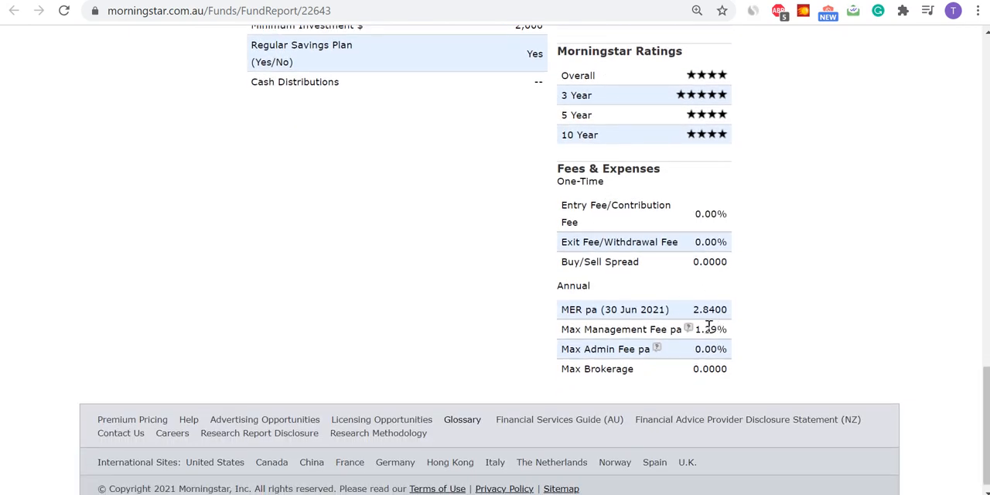
{"action": "scroll", "scroll_direction": "up", "scroll_amount": 3}
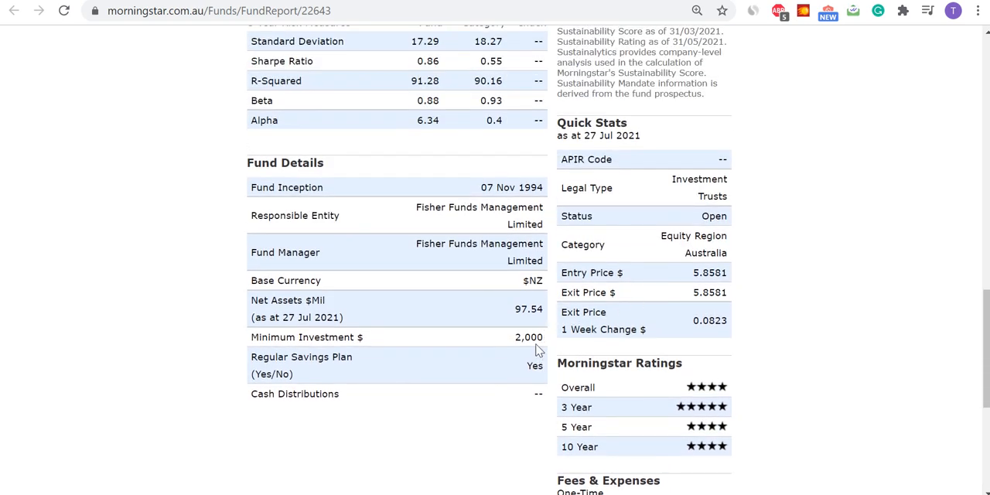
{"action": "mouse_move", "coordinate": [807, 314]}
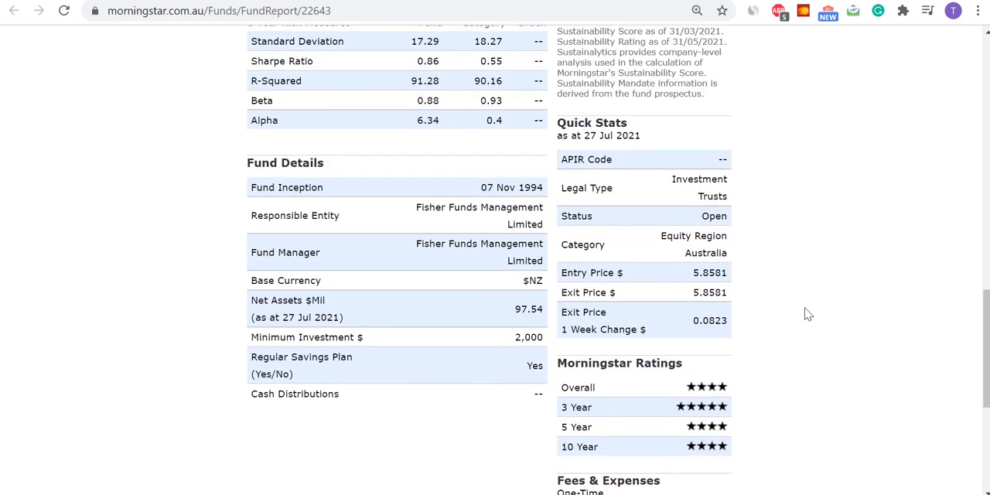
{"action": "scroll", "scroll_direction": "up", "scroll_amount": 3}
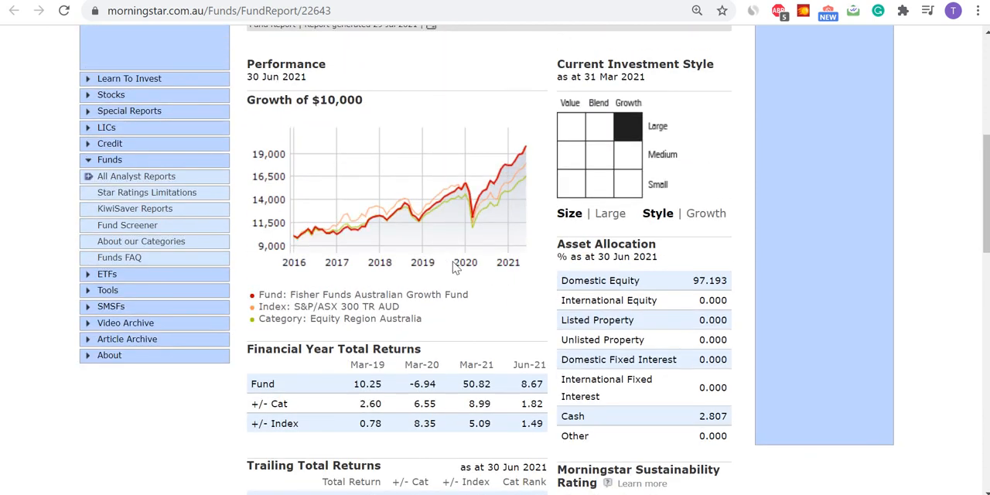
{"action": "mouse_move", "coordinate": [520, 168]}
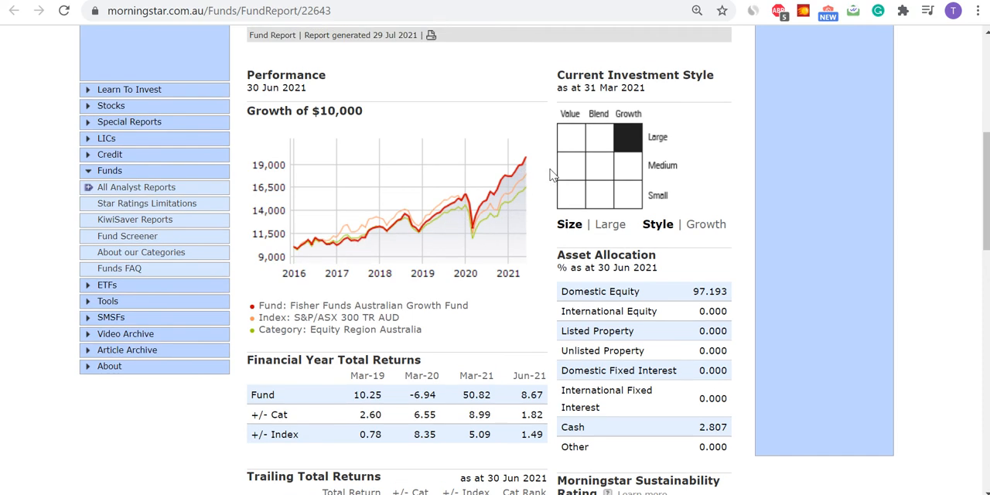
{"action": "scroll", "scroll_direction": "up", "scroll_amount": 3}
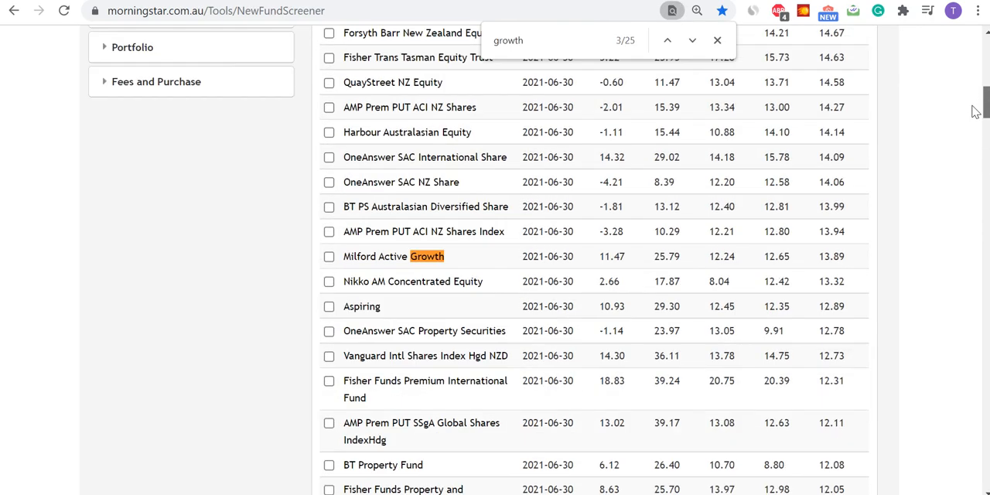
Step: Scroll to the top of the 309 NZ Investment Trusts results and close the growth Find bar
{"action": "scroll", "scroll_direction": "up", "scroll_amount": 3}
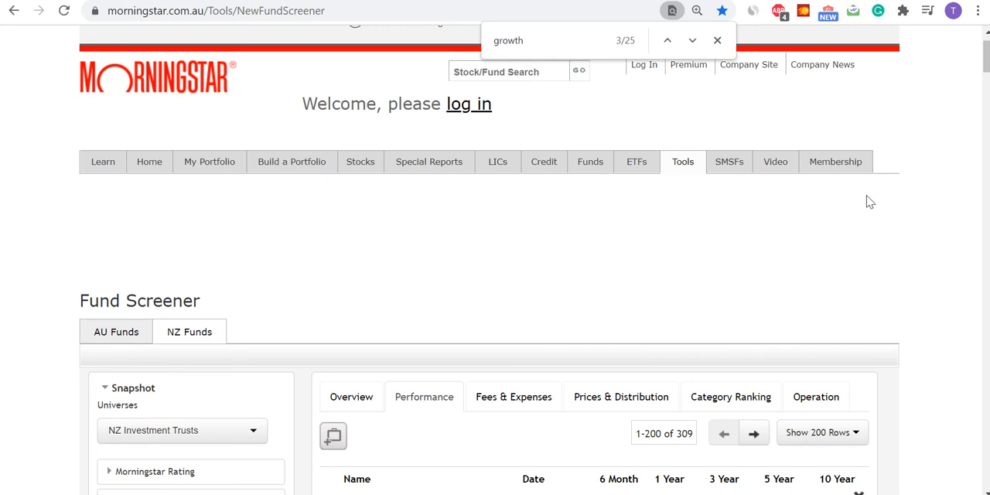
{"action": "left_click", "coordinate": [717, 40]}
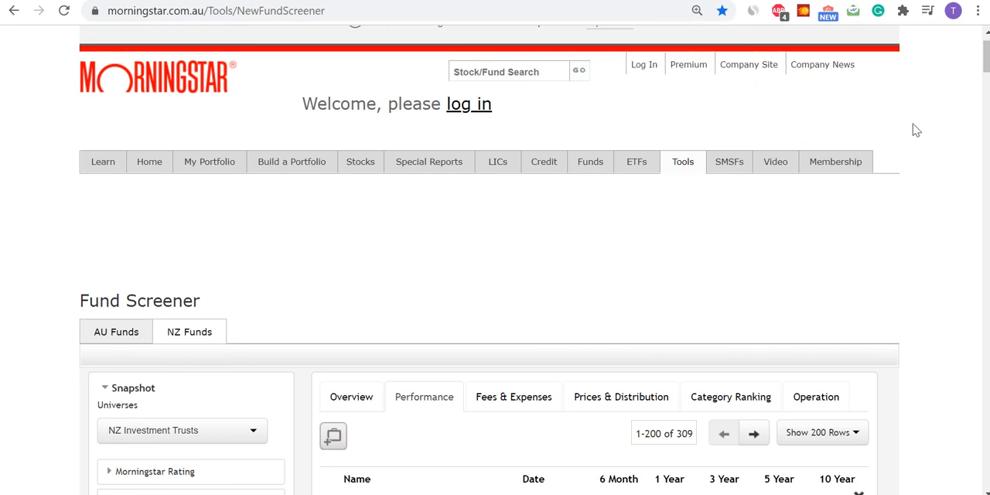